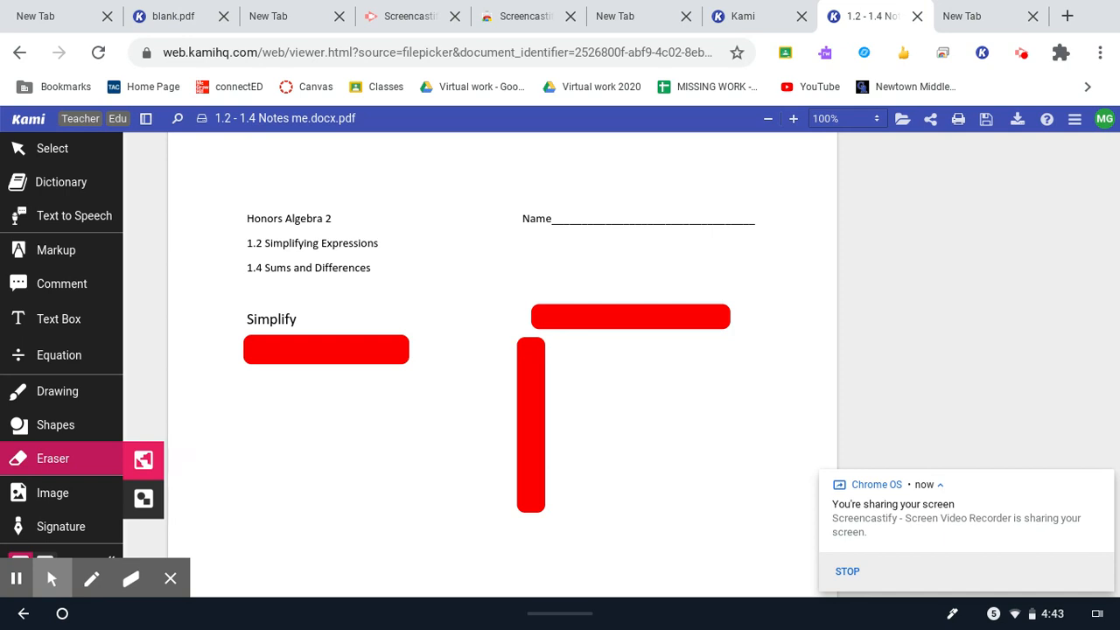
Circle the heading in green, then move the red cover block off problem 1 and the PEMDAS list
click(56, 390)
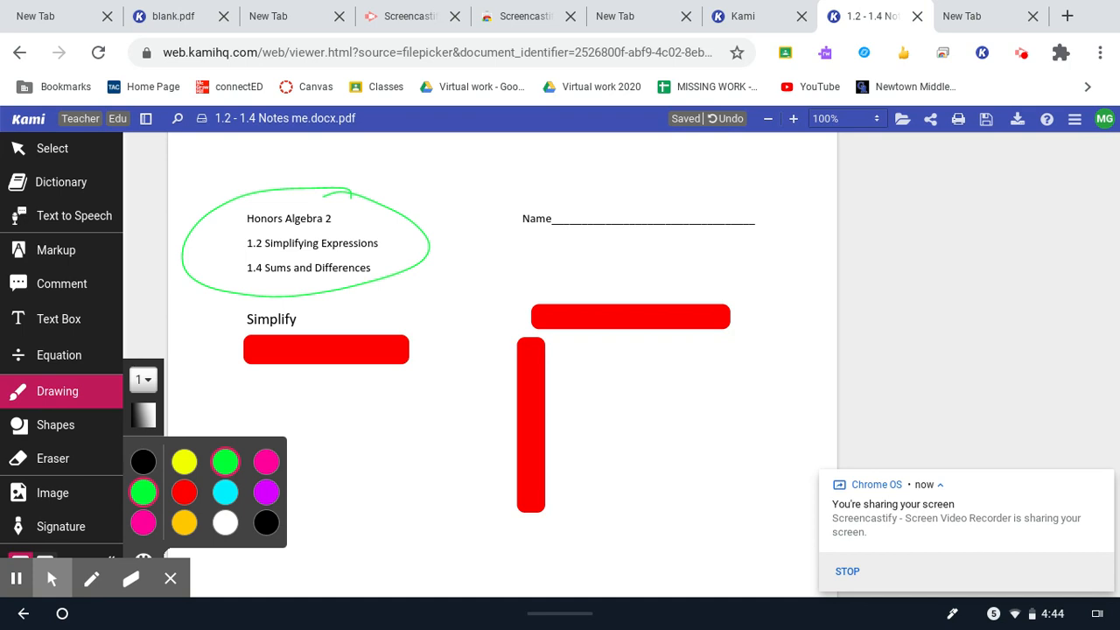
click(53, 147)
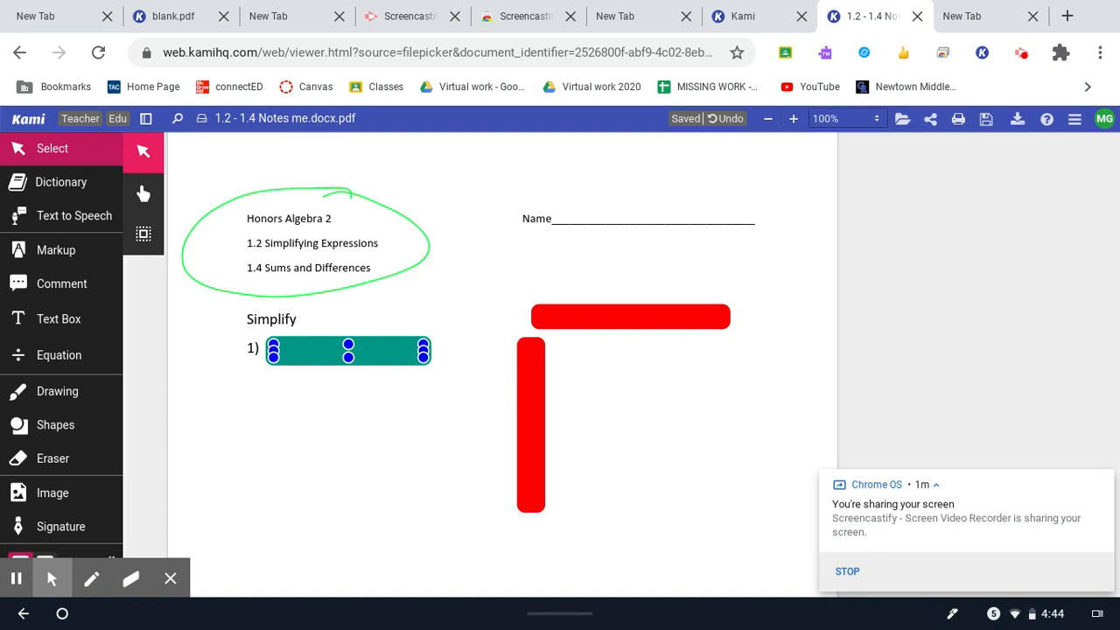
click(56, 392)
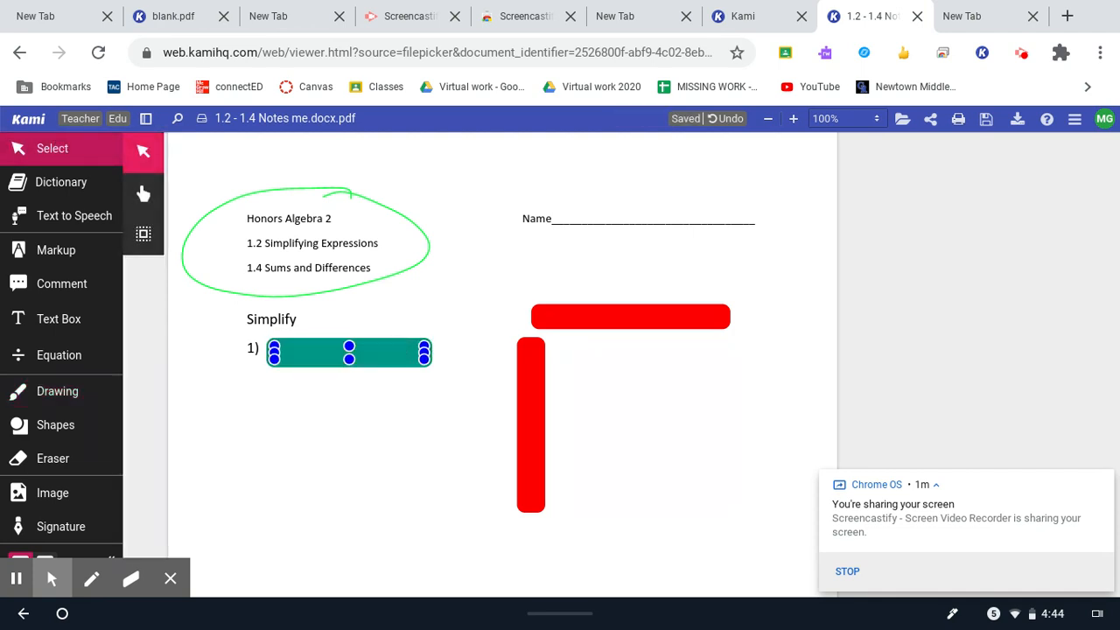
drag(348, 351, 595, 178)
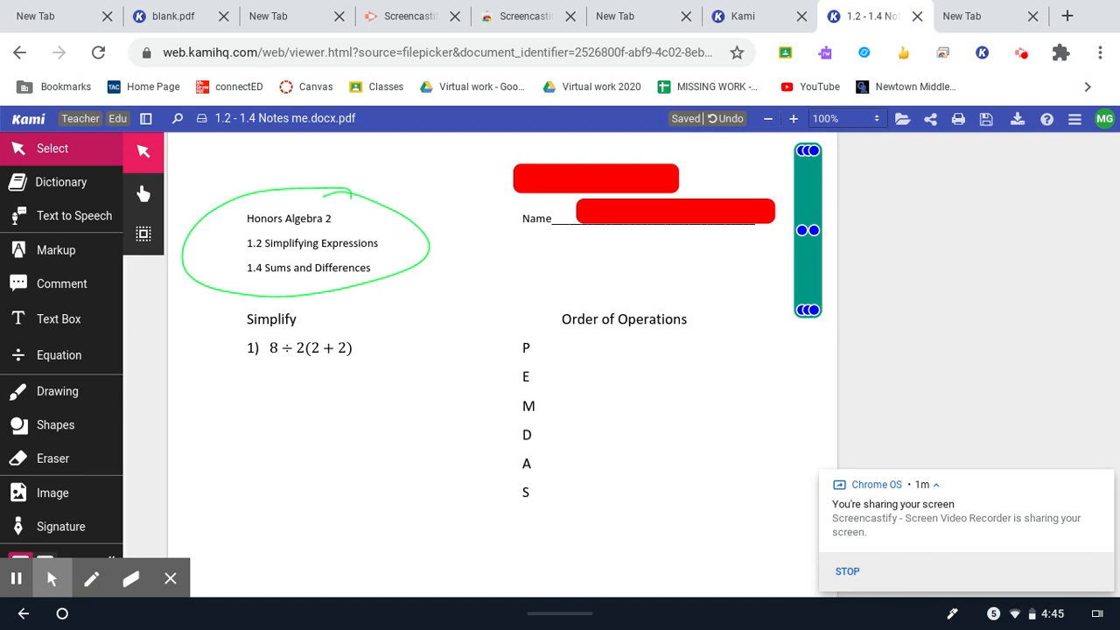
Write 'parentheses' beside P and 'exponents' beside E in black
click(56, 392)
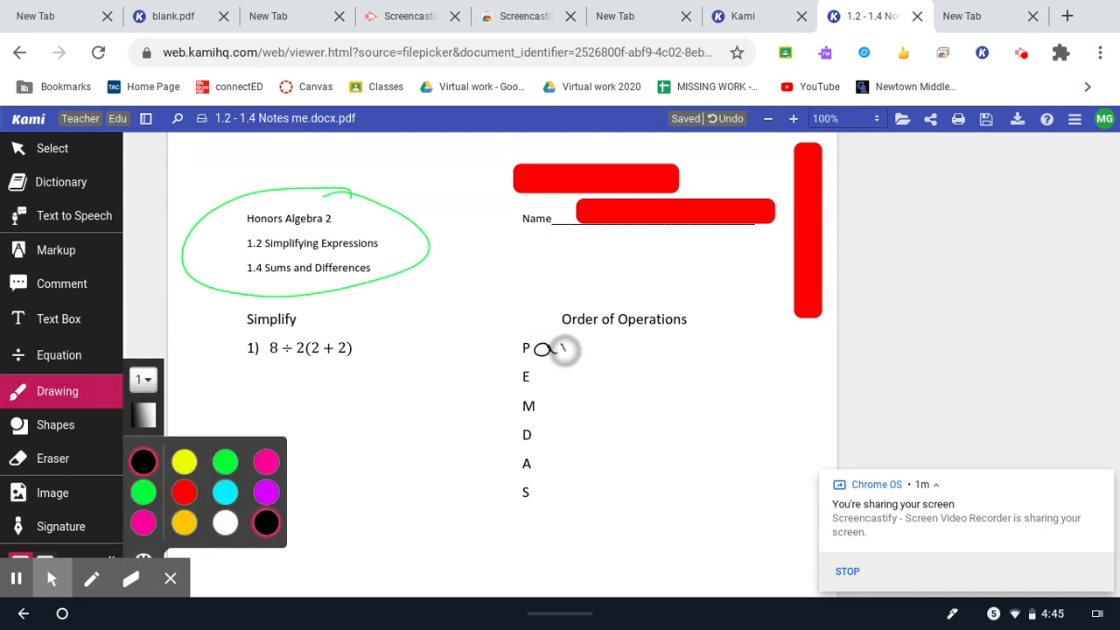
drag(542, 348, 683, 349)
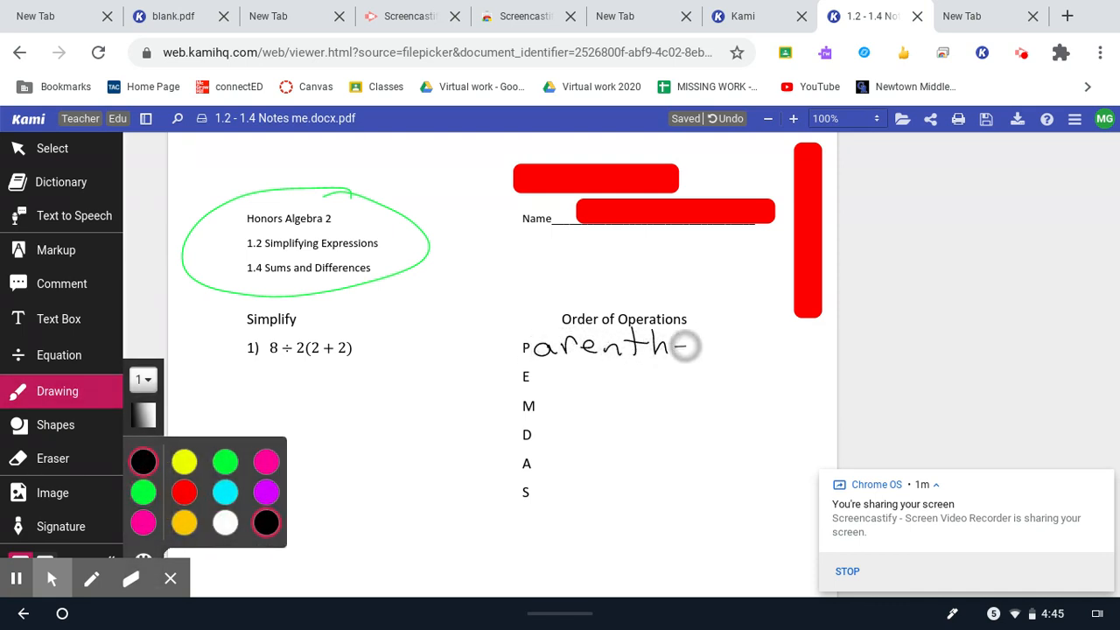
drag(683, 346, 770, 350)
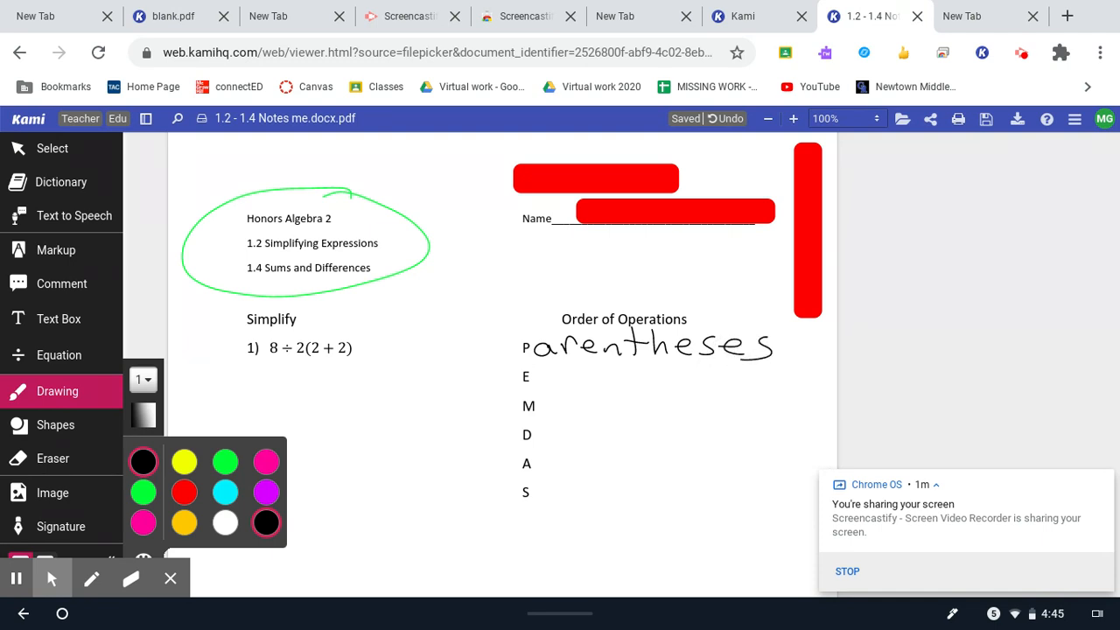
drag(546, 378, 581, 383)
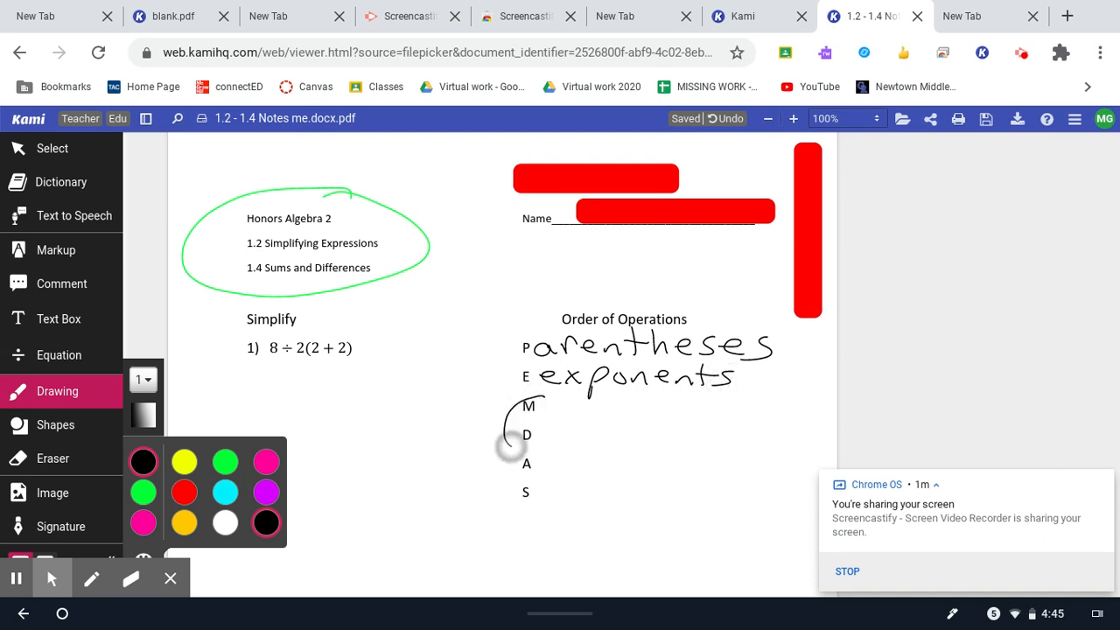
Circle M–D and A–S as pairs and add arrows beside each circle
drag(521, 420, 534, 446)
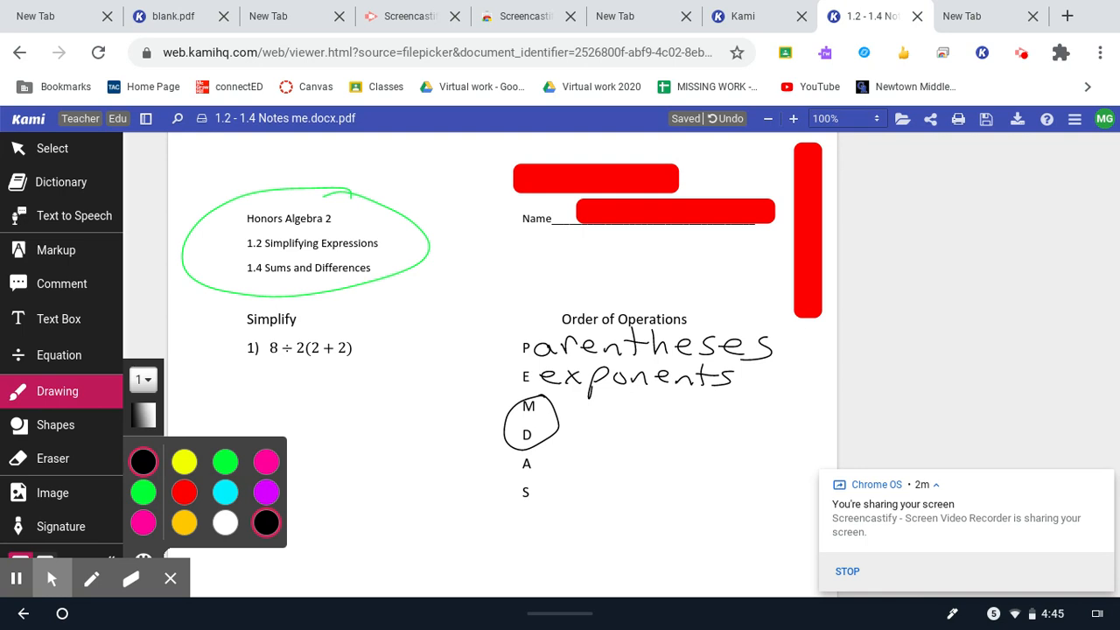
drag(560, 416, 665, 416)
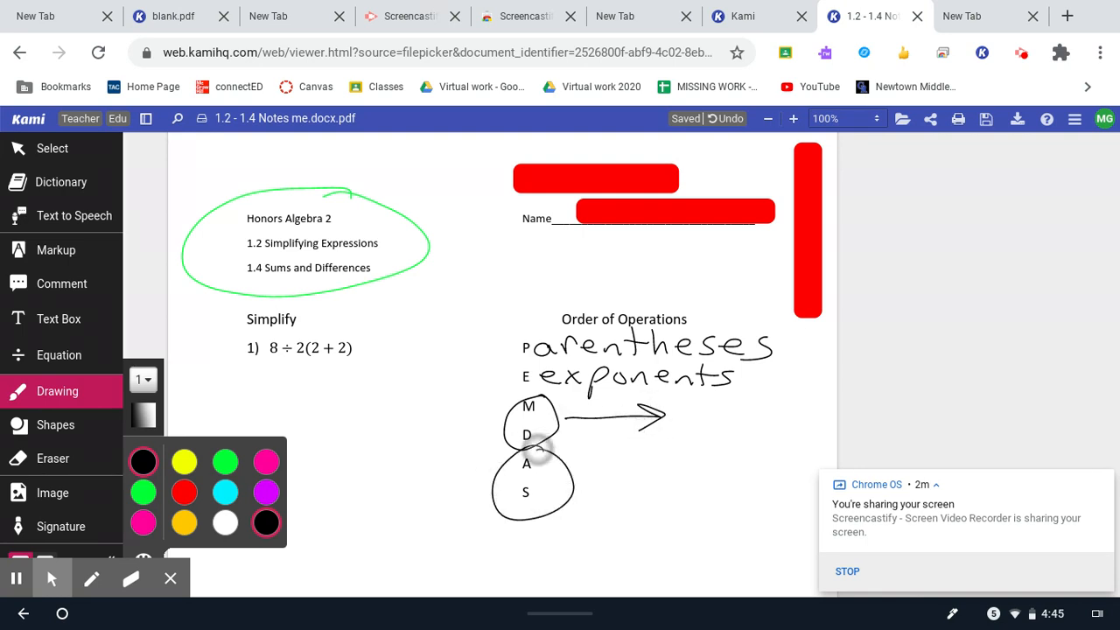
drag(574, 474, 651, 479)
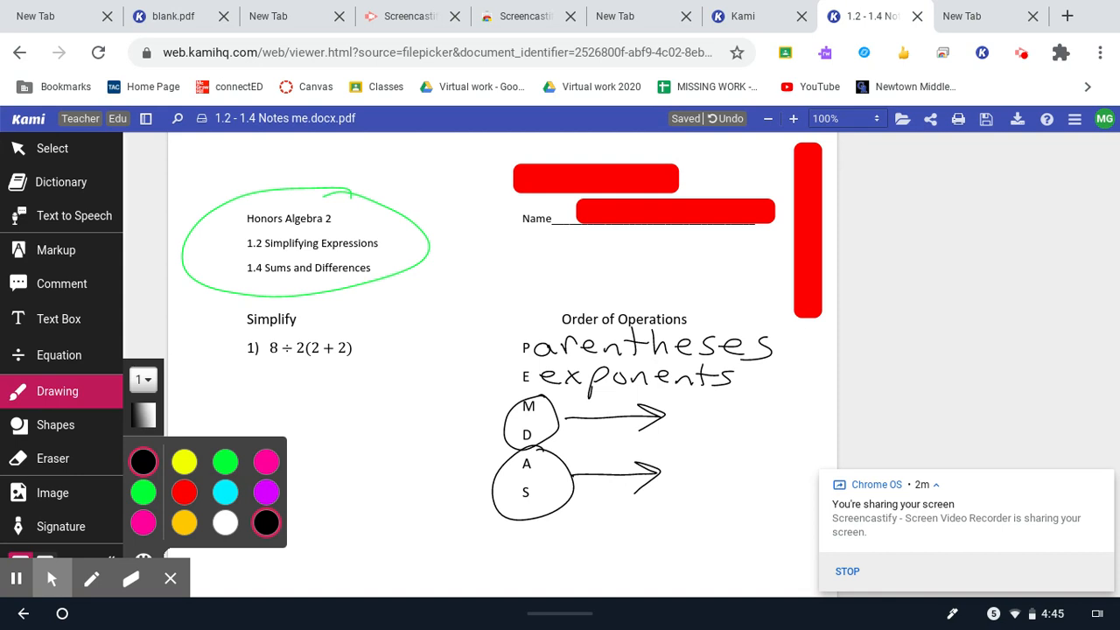
In red, draw an arrow at parentheses and label it 'Grouping'
click(144, 462)
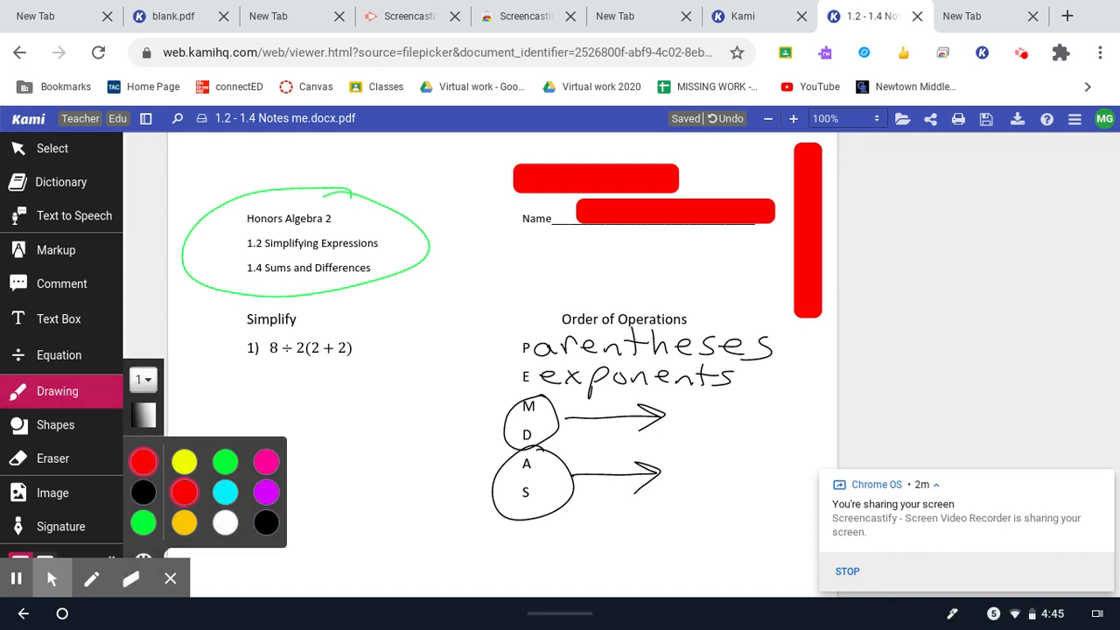
drag(731, 301, 721, 336)
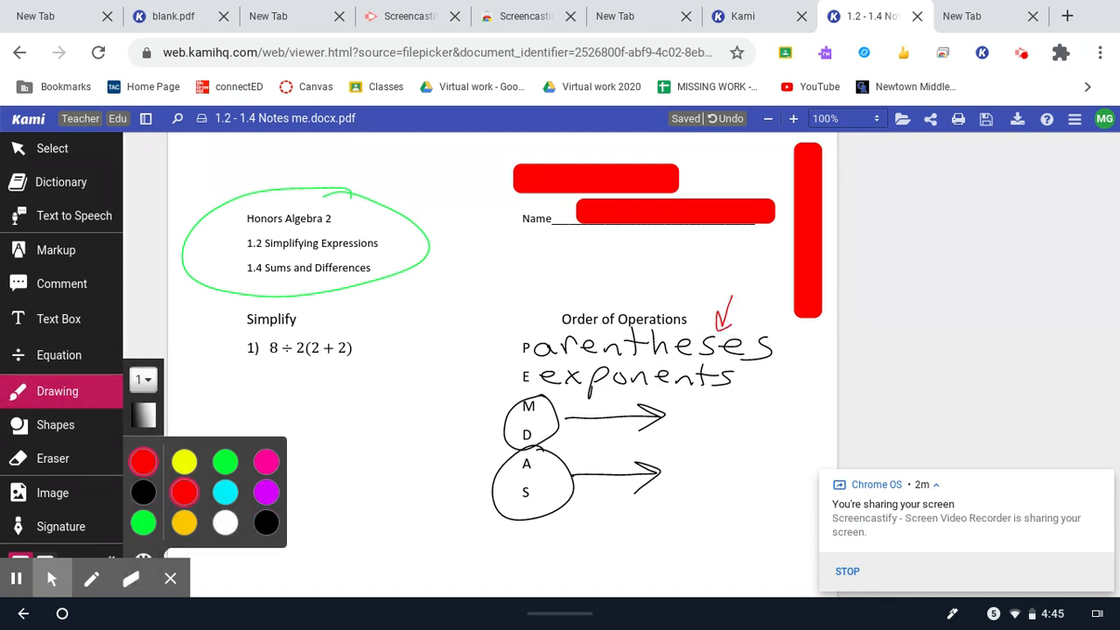
drag(631, 280, 691, 271)
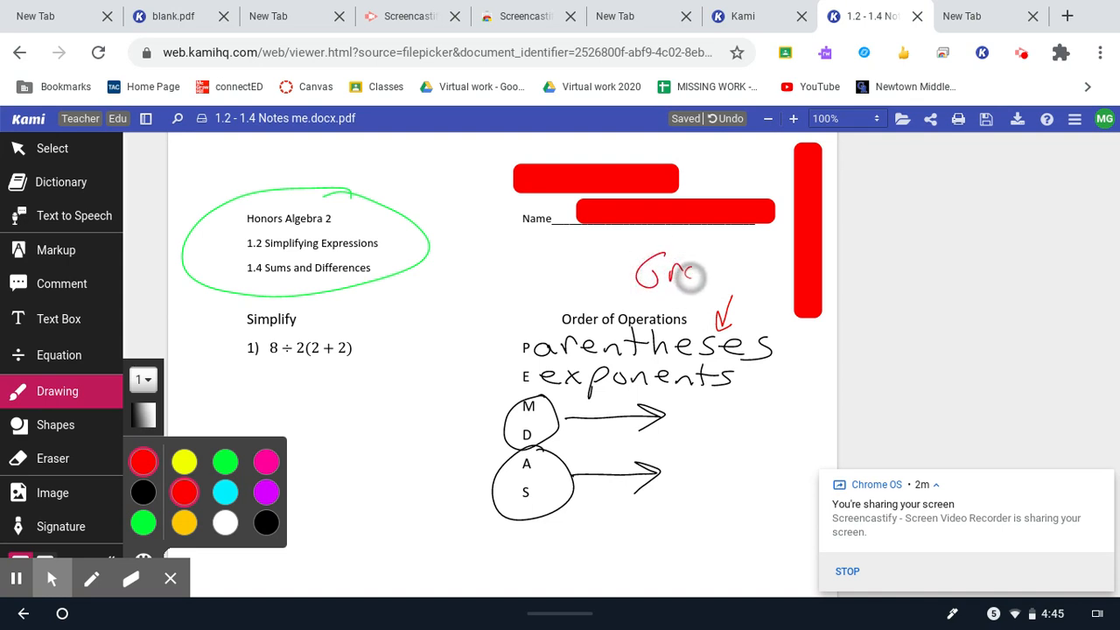
drag(692, 277, 761, 271)
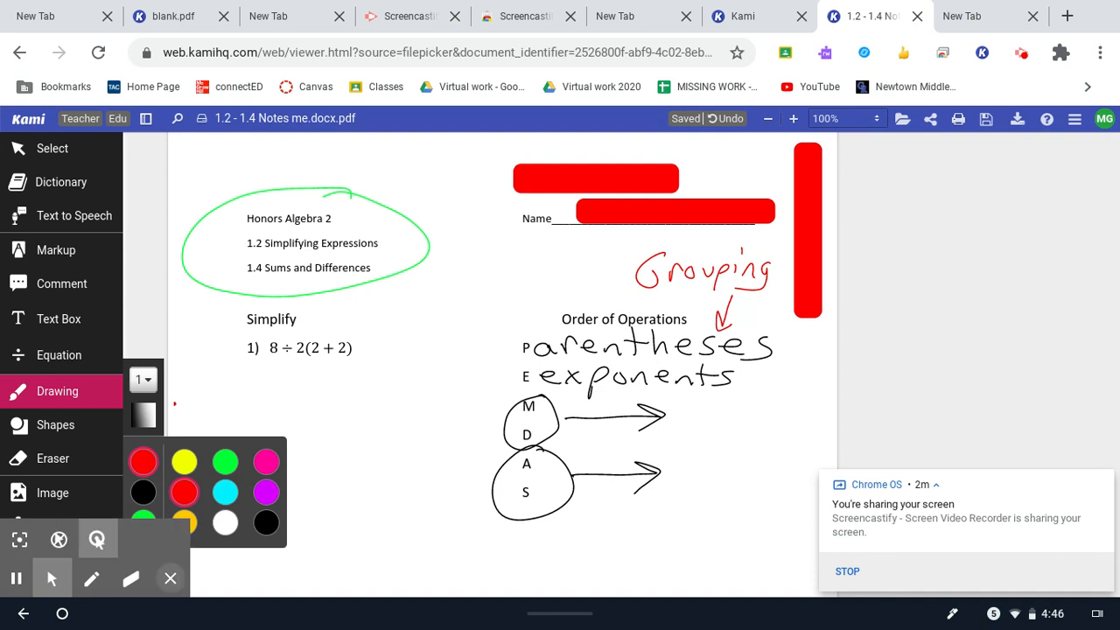
Write the first red step 8÷2(4) under problem 1
drag(230, 370, 294, 479)
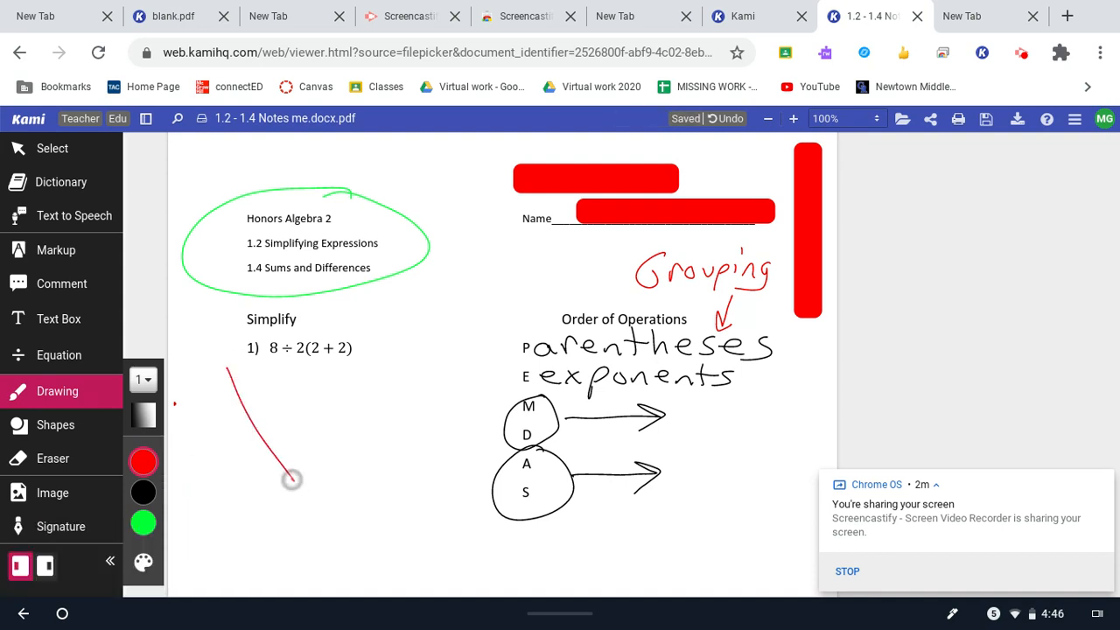
drag(294, 482, 382, 359)
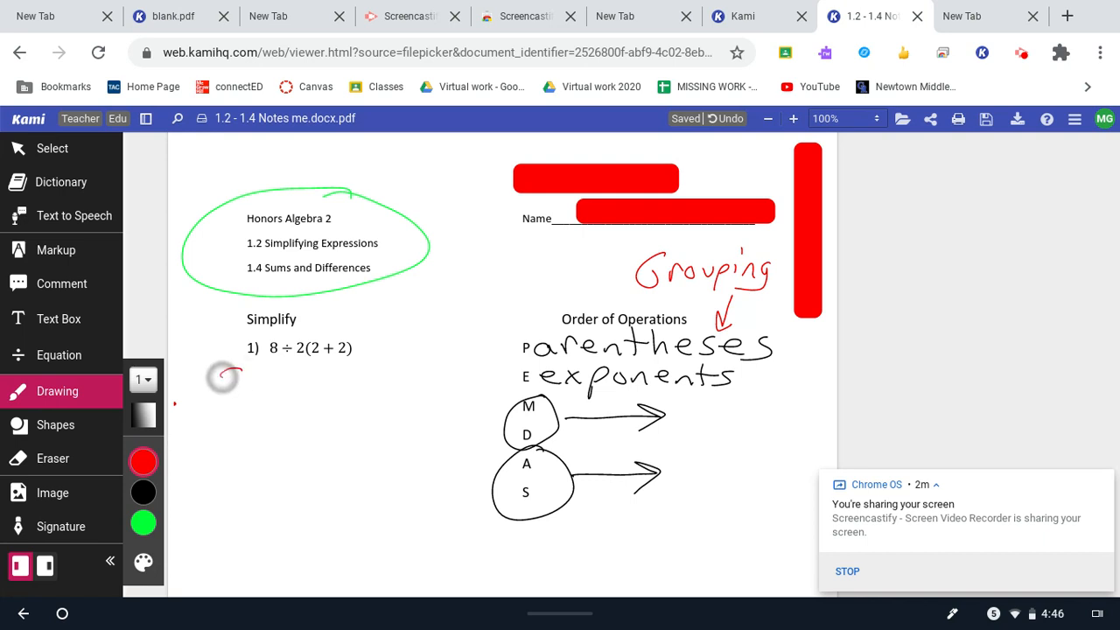
drag(231, 371, 294, 385)
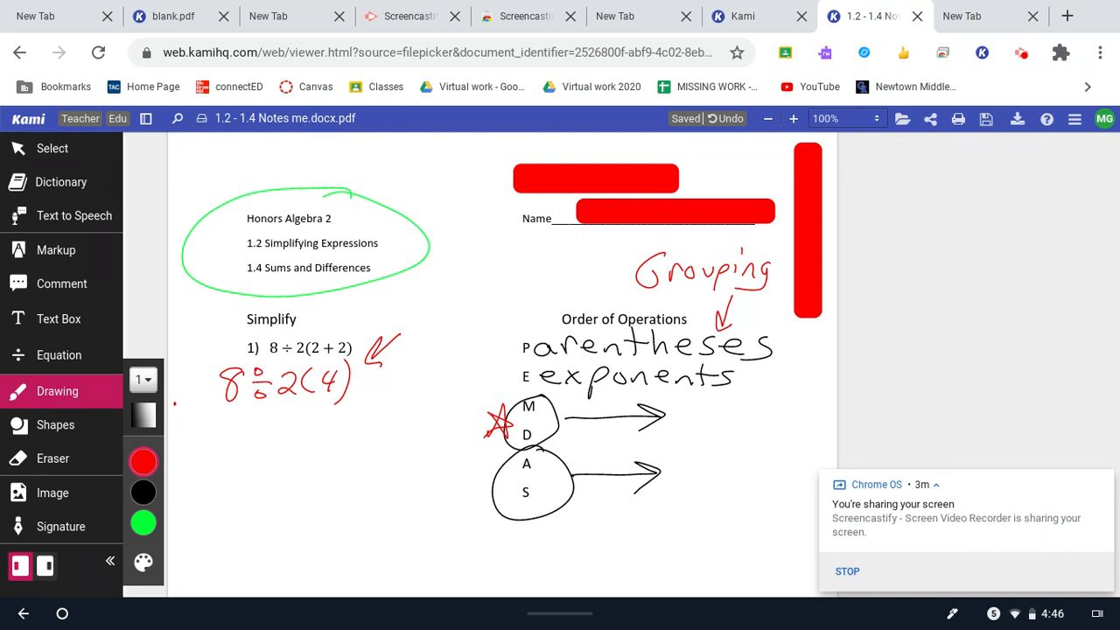
Write the next step 4(4) and the circled answer 16
drag(254, 420, 301, 452)
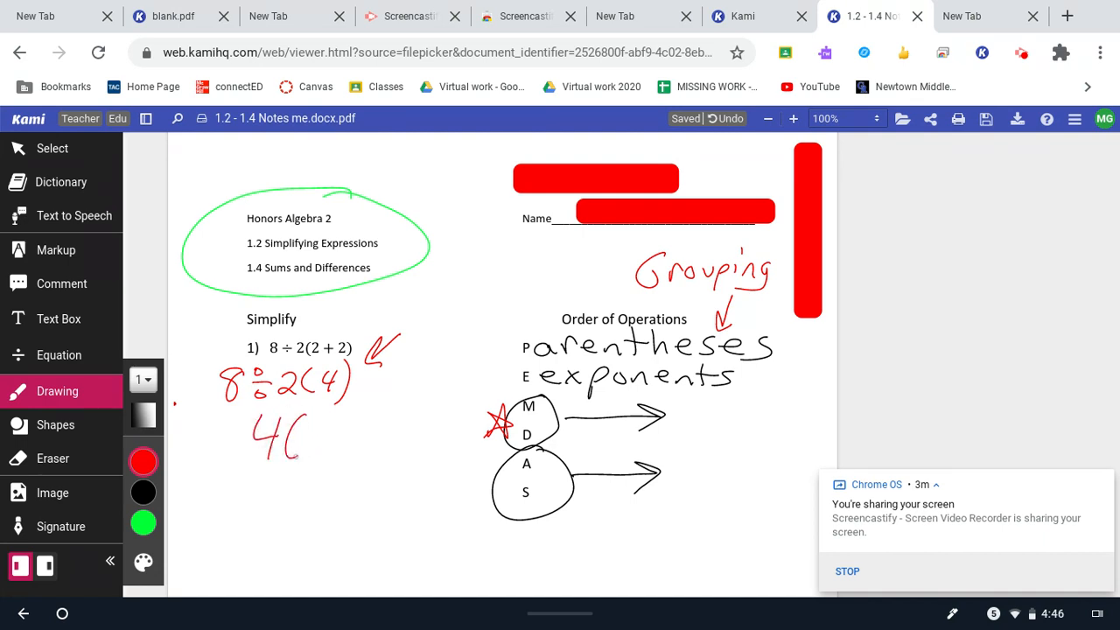
drag(307, 428, 346, 446)
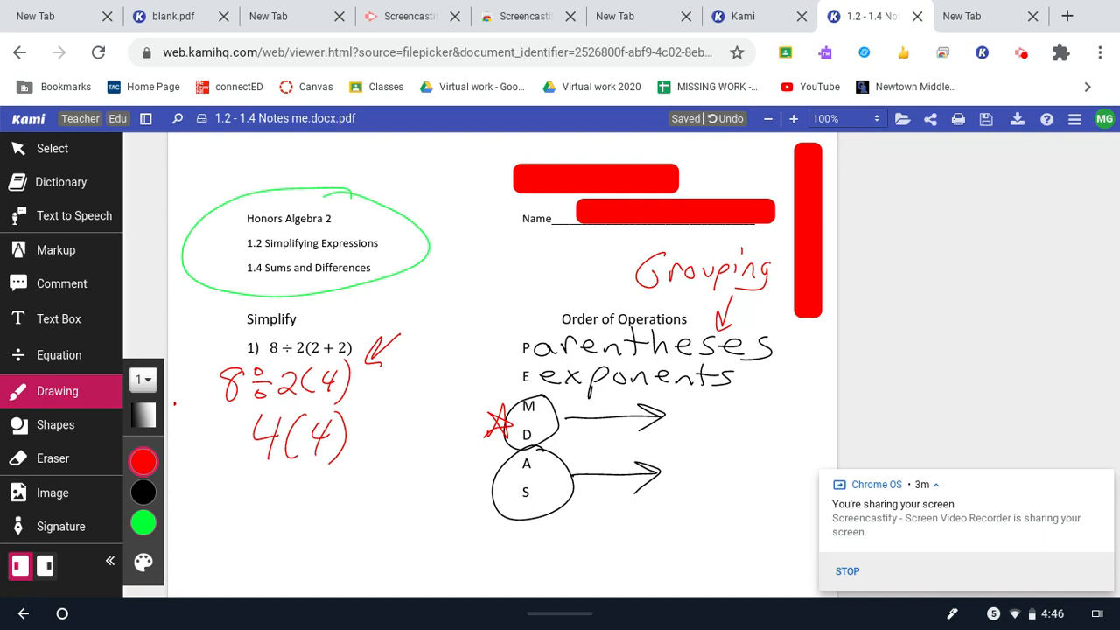
drag(277, 490, 322, 533)
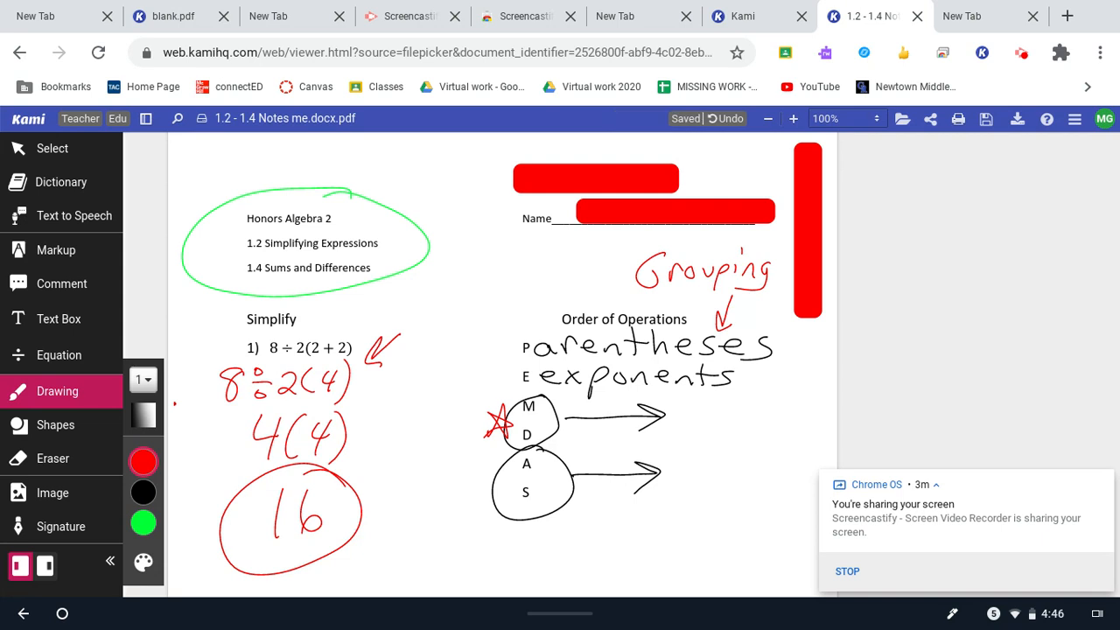
Scroll to problem 2 and handwrite the first red step 3[5(4) − 16] beneath it
scroll(down, 3)
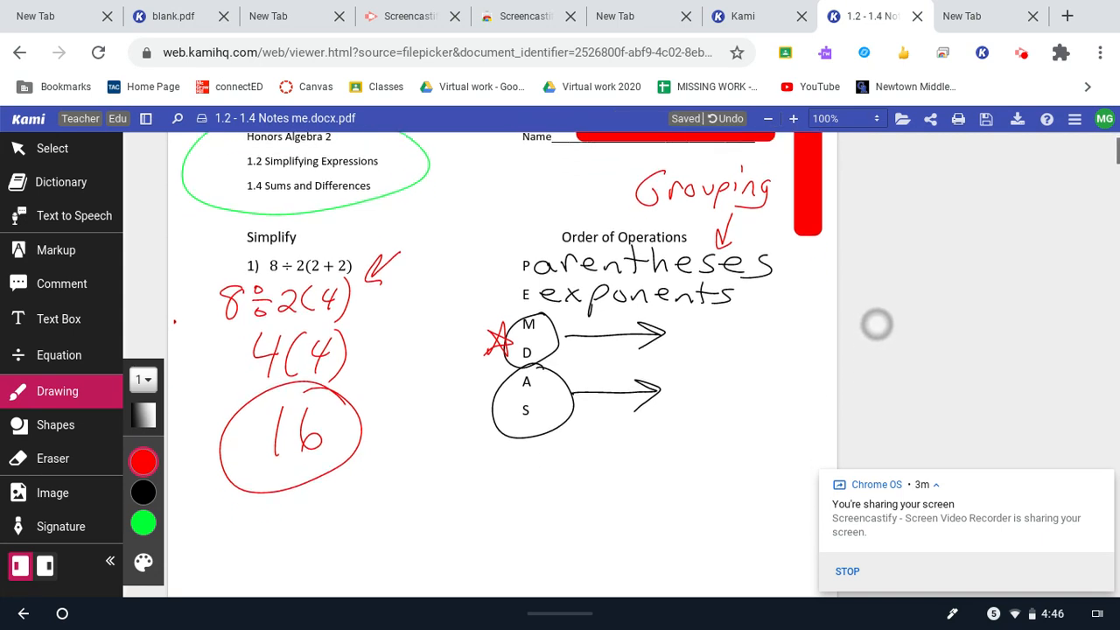
scroll(down, 3)
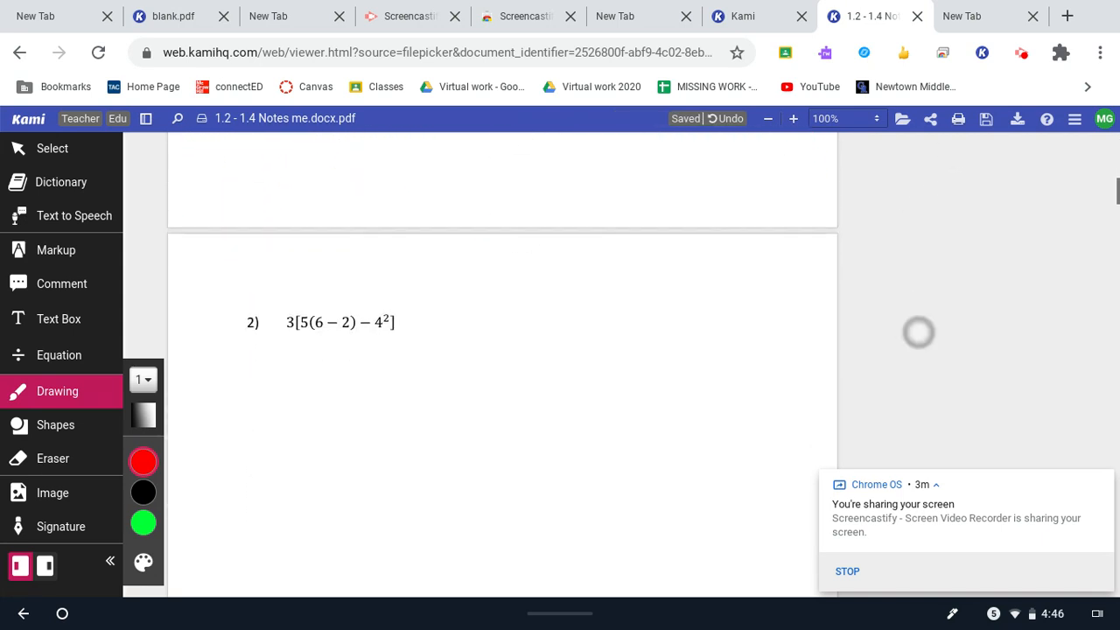
scroll(up, 3)
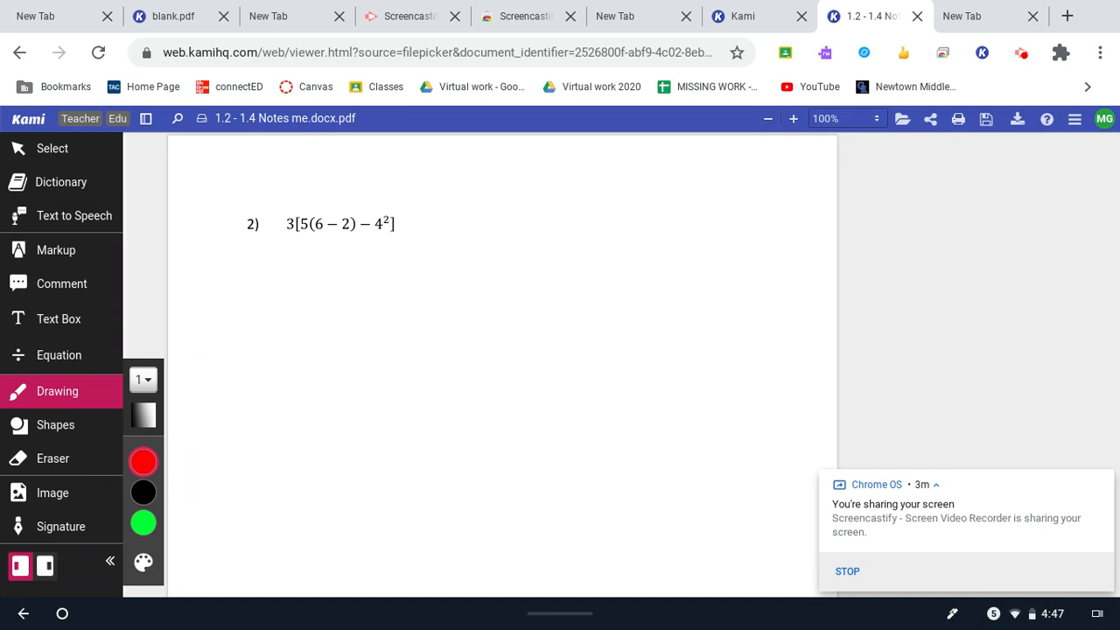
drag(227, 271, 238, 259)
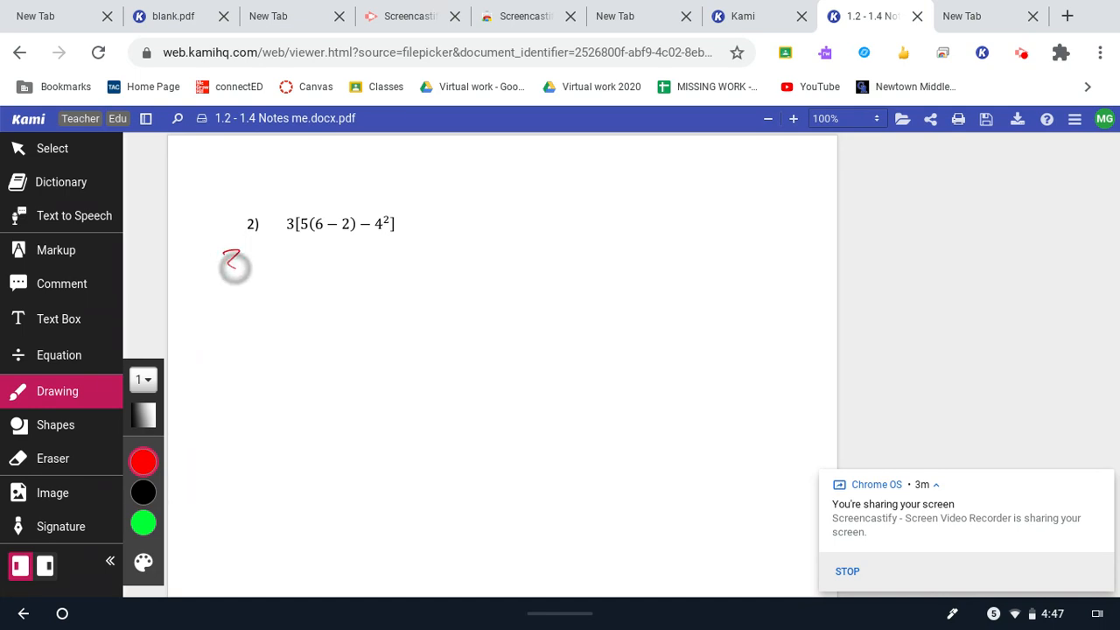
drag(234, 245, 254, 280)
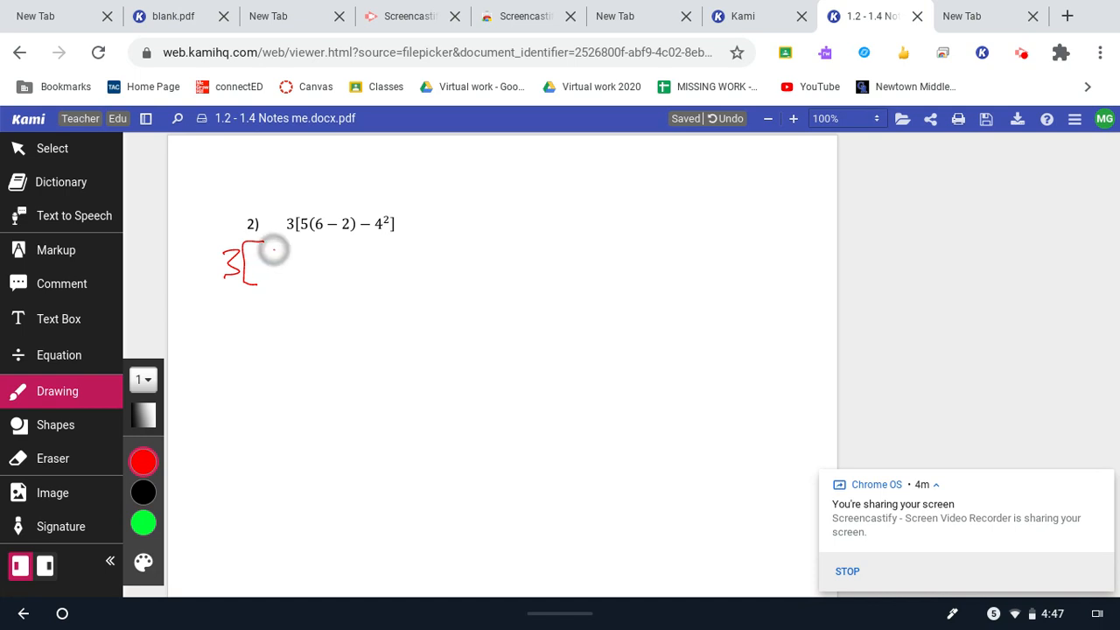
drag(266, 248, 263, 277)
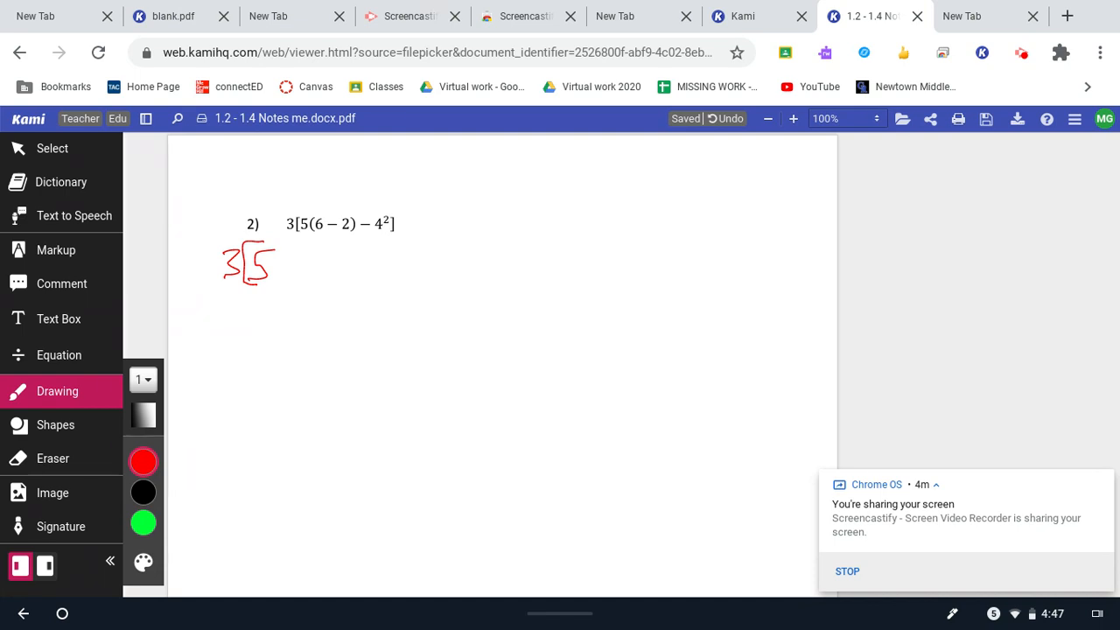
drag(289, 248, 284, 284)
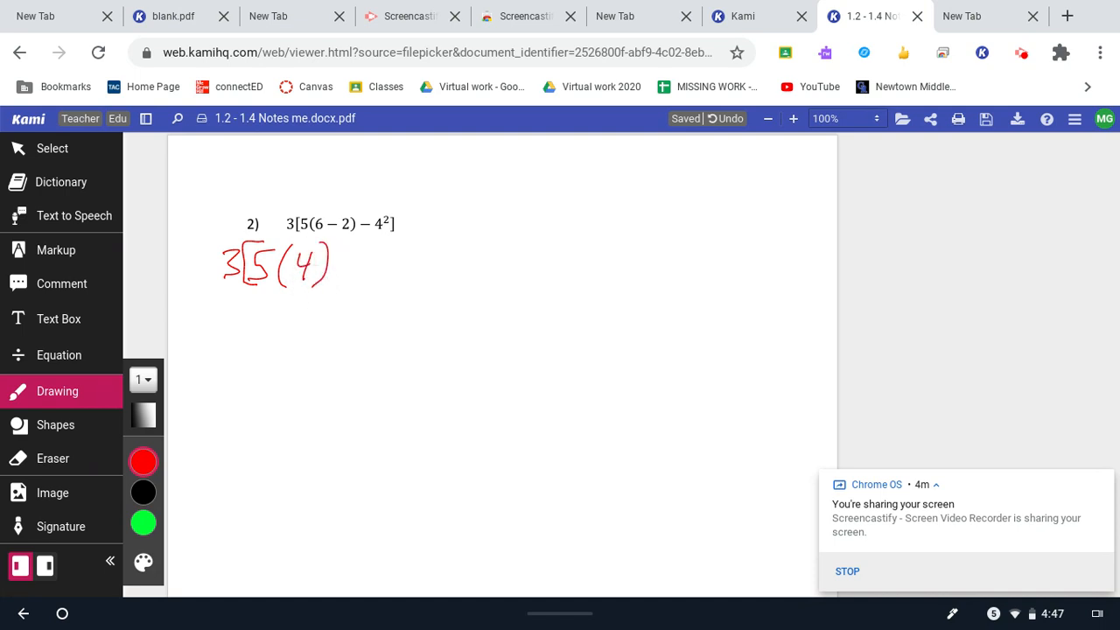
drag(332, 264, 350, 264)
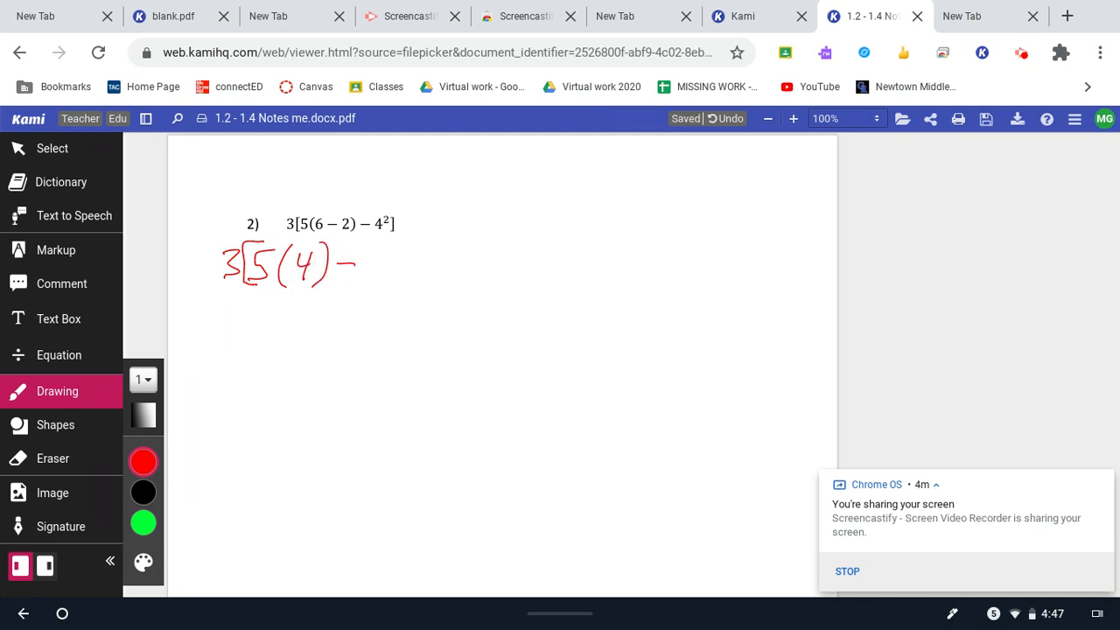
drag(359, 263, 399, 266)
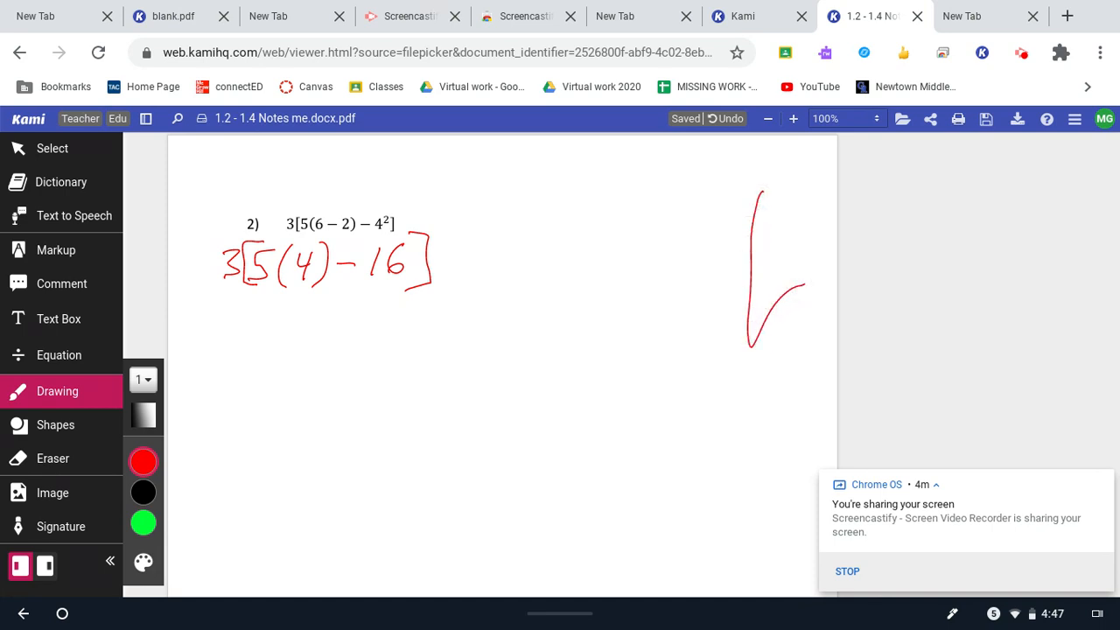
Scroll problem 2 into view and erase the stray red vertical line beside it
click(53, 147)
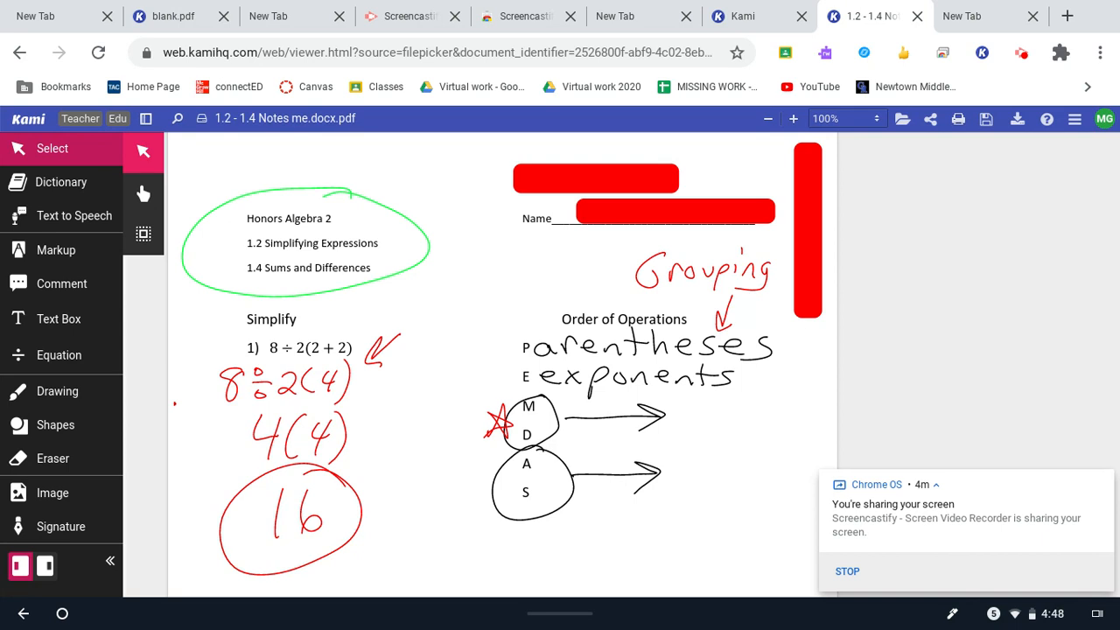
scroll(down, 3)
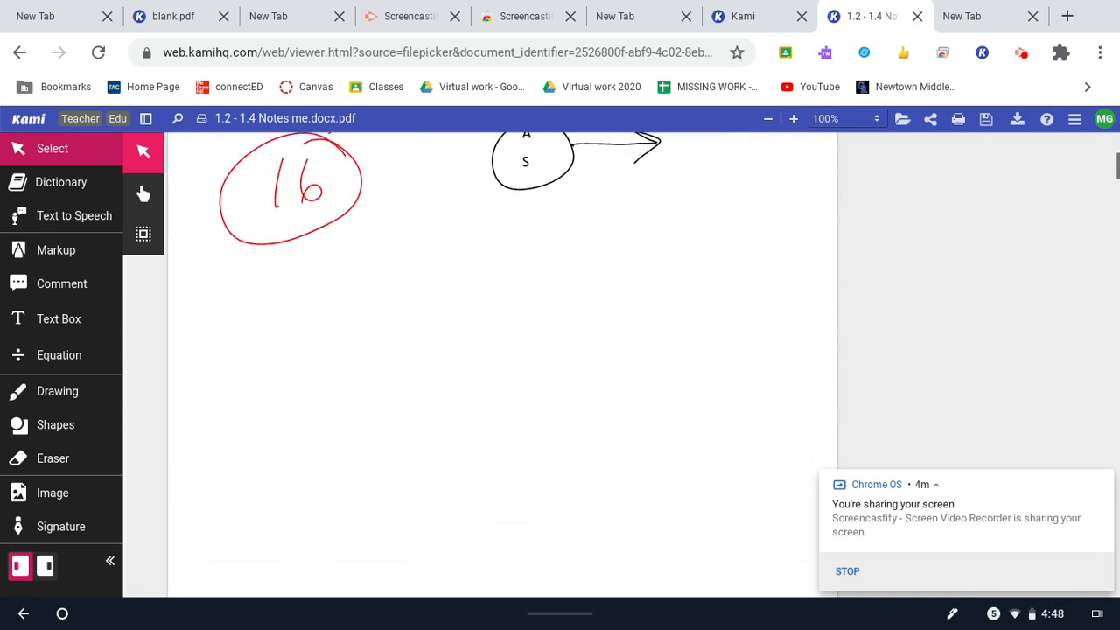
scroll(down, 3)
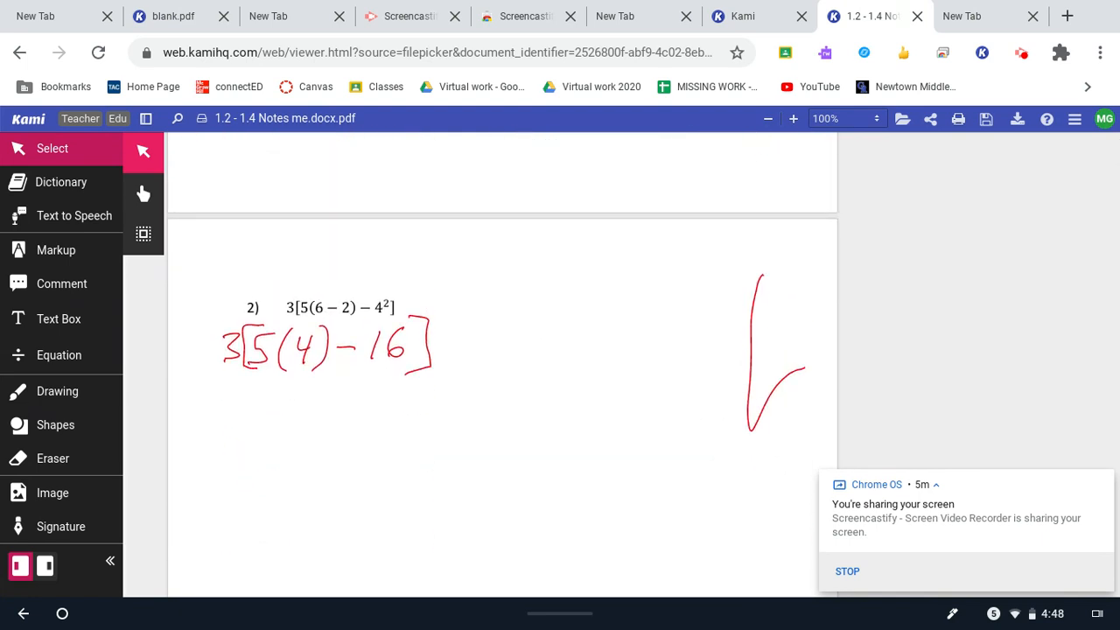
scroll(up, 3)
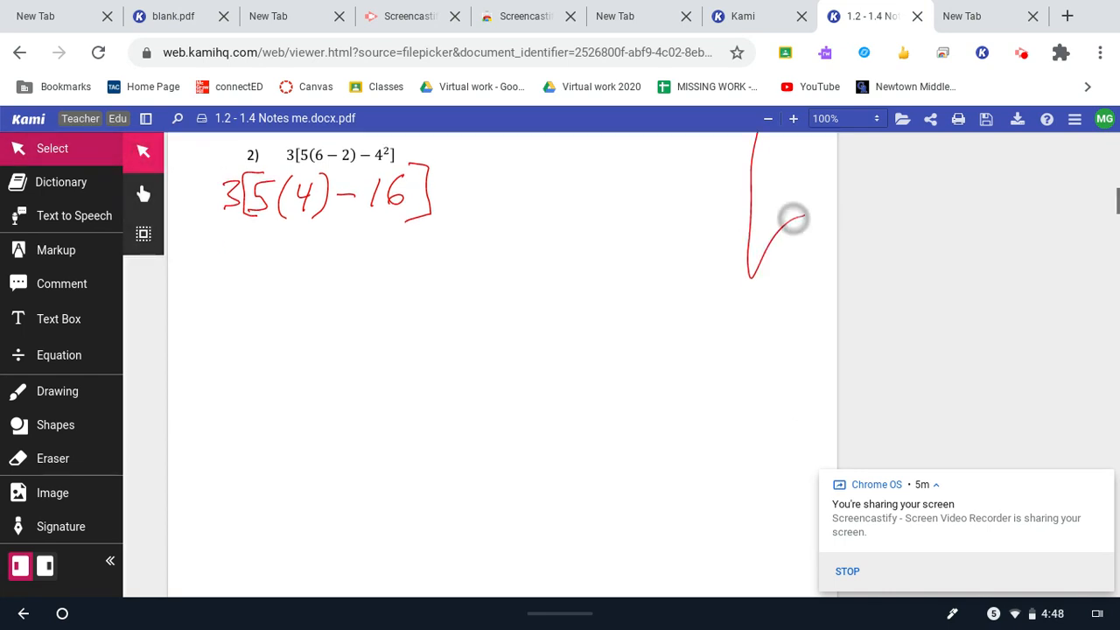
scroll(down, 3)
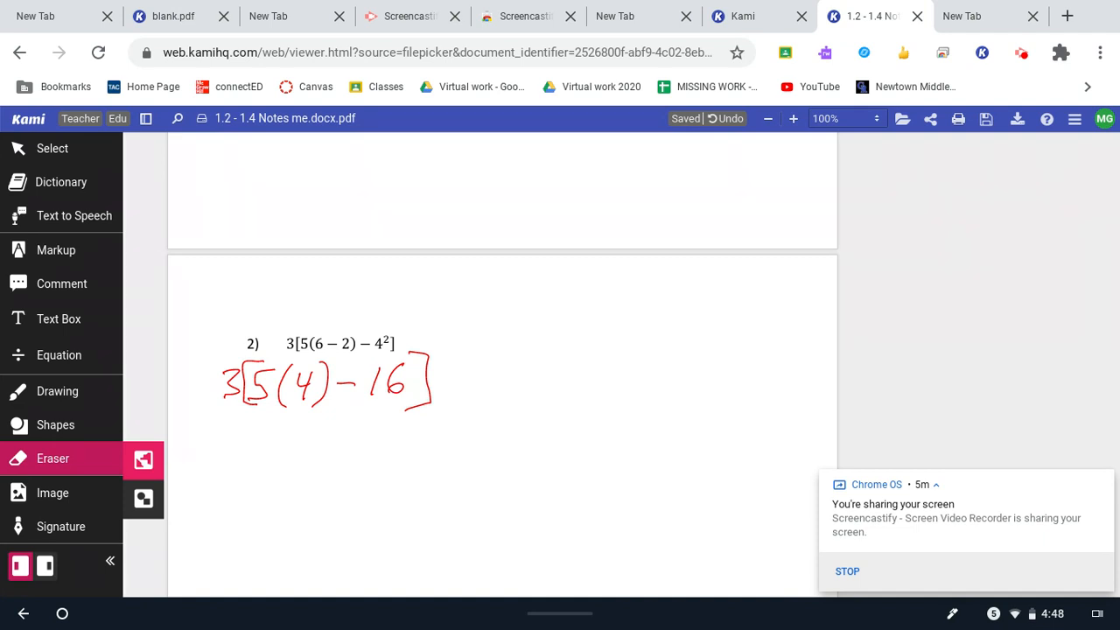
Write a green side example beside problem 2: 3+4−7, then 7−7, then 0
click(56, 392)
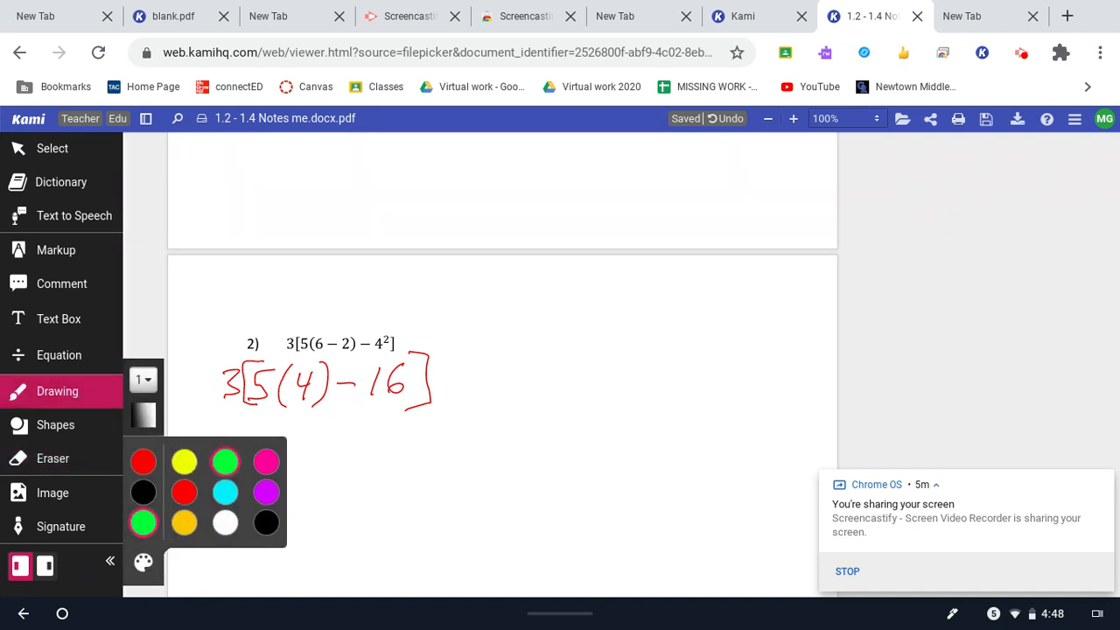
drag(634, 306, 726, 312)
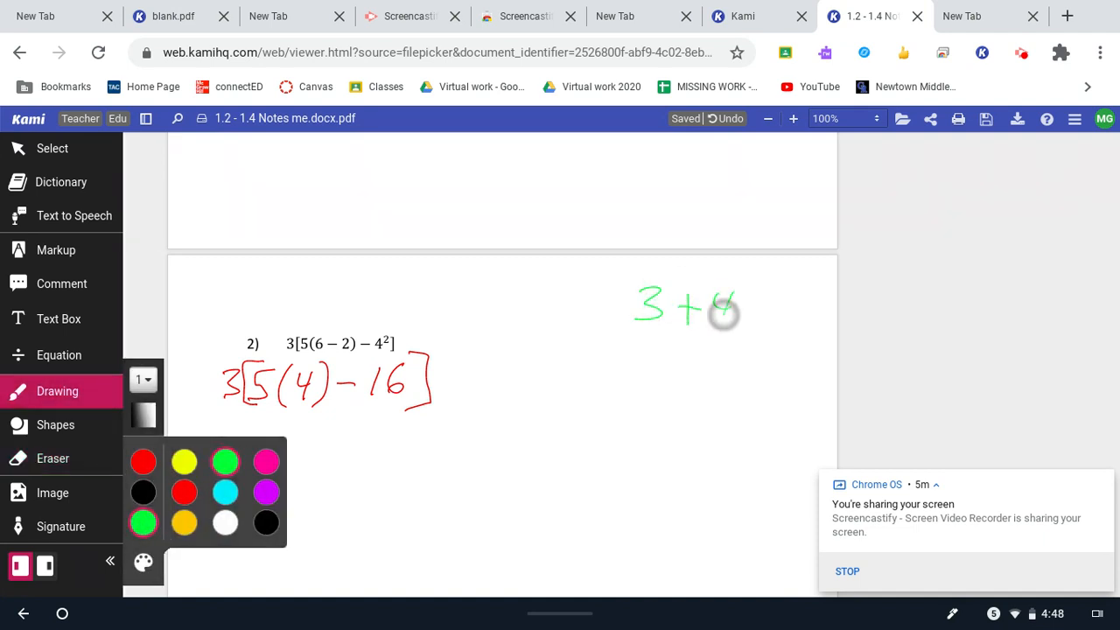
drag(736, 306, 796, 315)
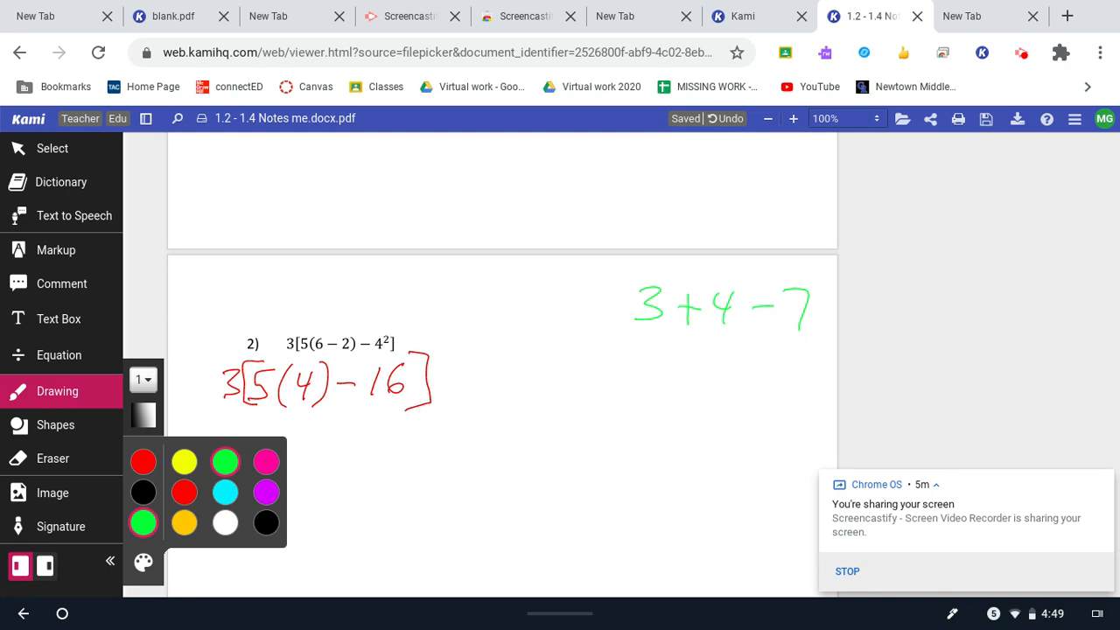
drag(679, 350, 704, 389)
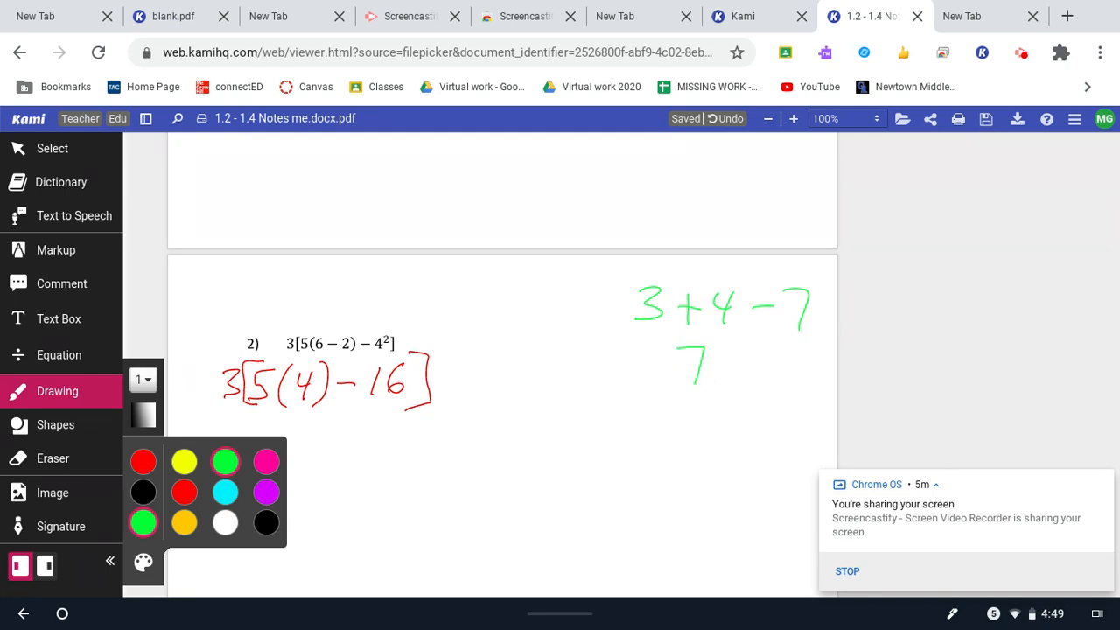
drag(726, 359, 784, 350)
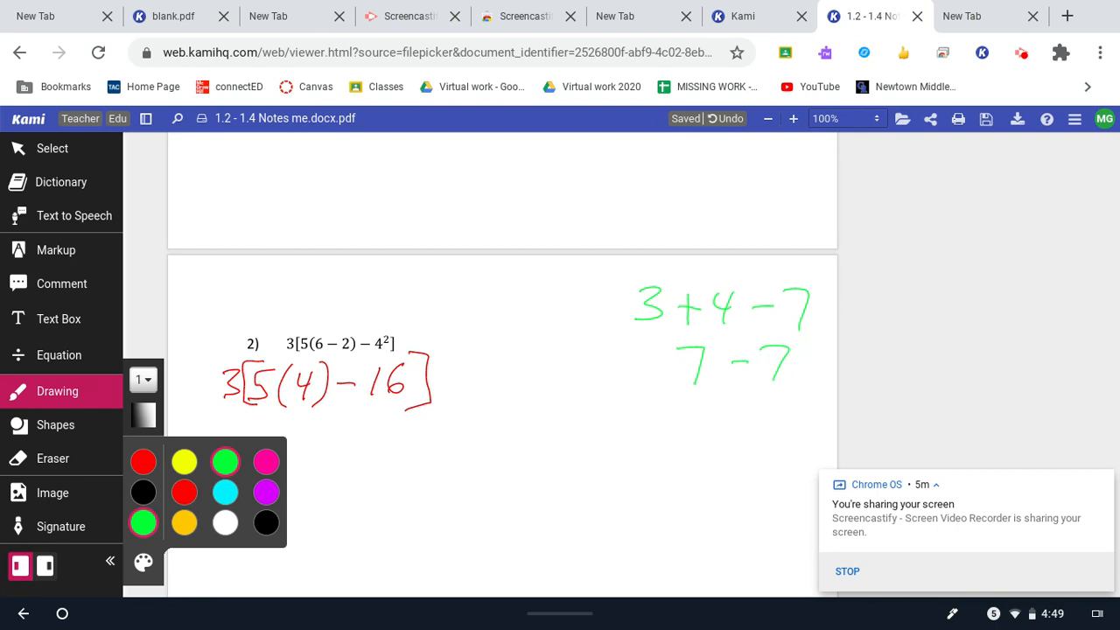
drag(735, 417, 767, 417)
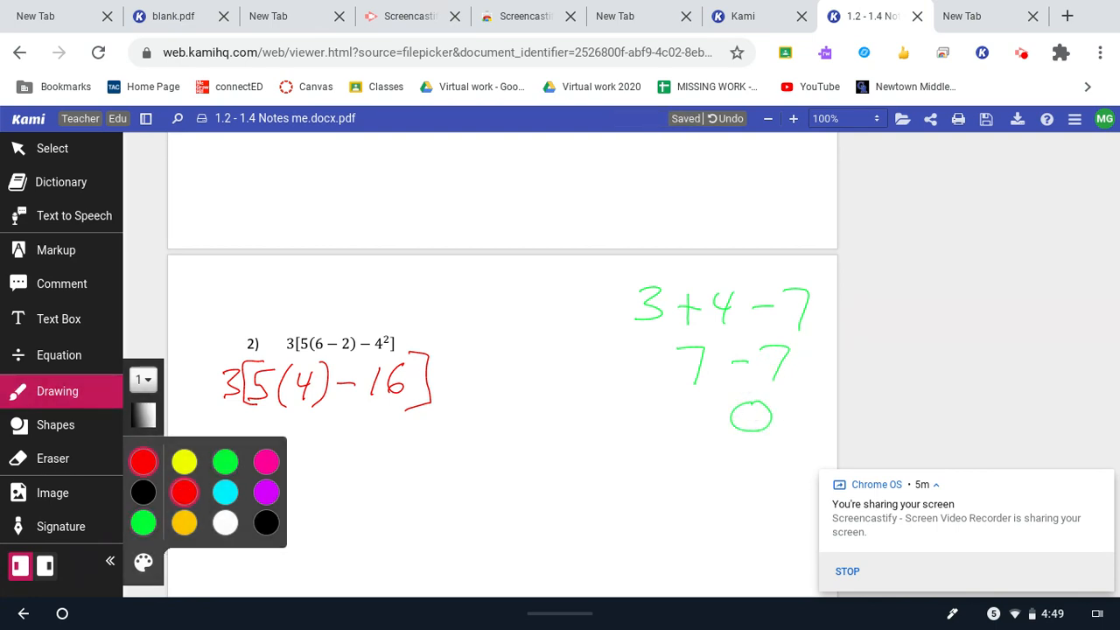
drag(768, 131, 769, 214)
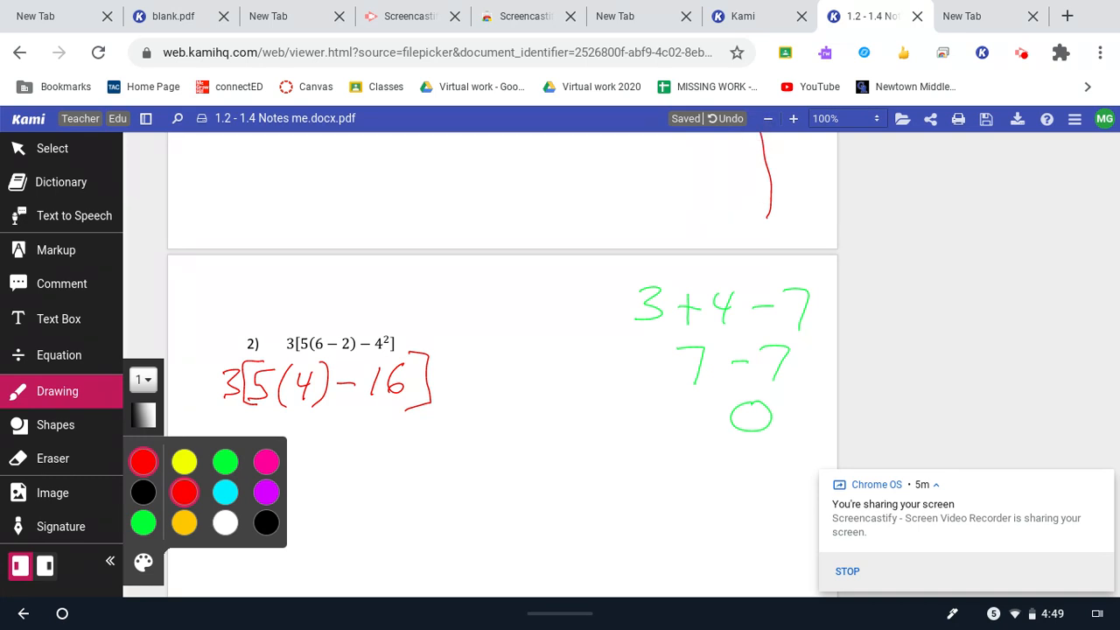
Write the red steps 3[20−16] and 3(4), with the answer 12 circled
click(53, 147)
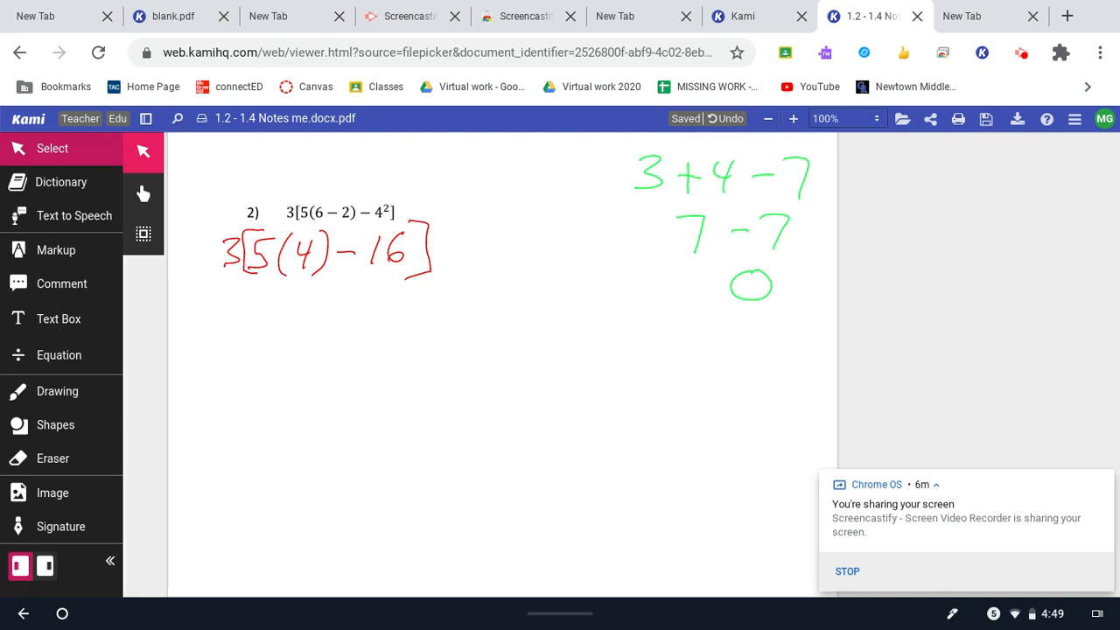
click(57, 392)
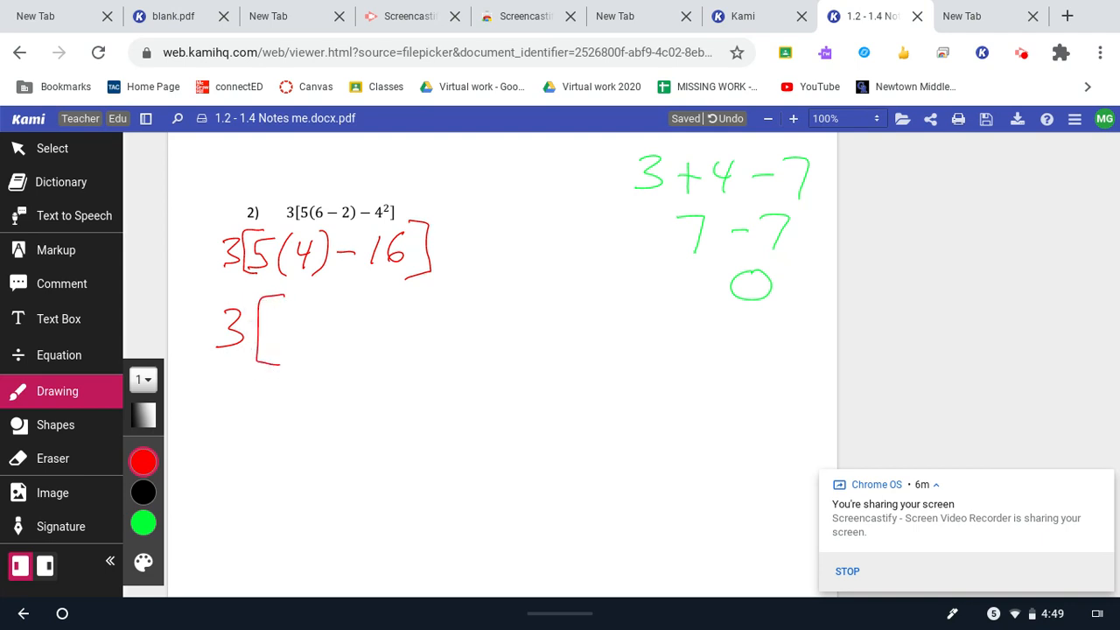
drag(301, 329, 429, 329)
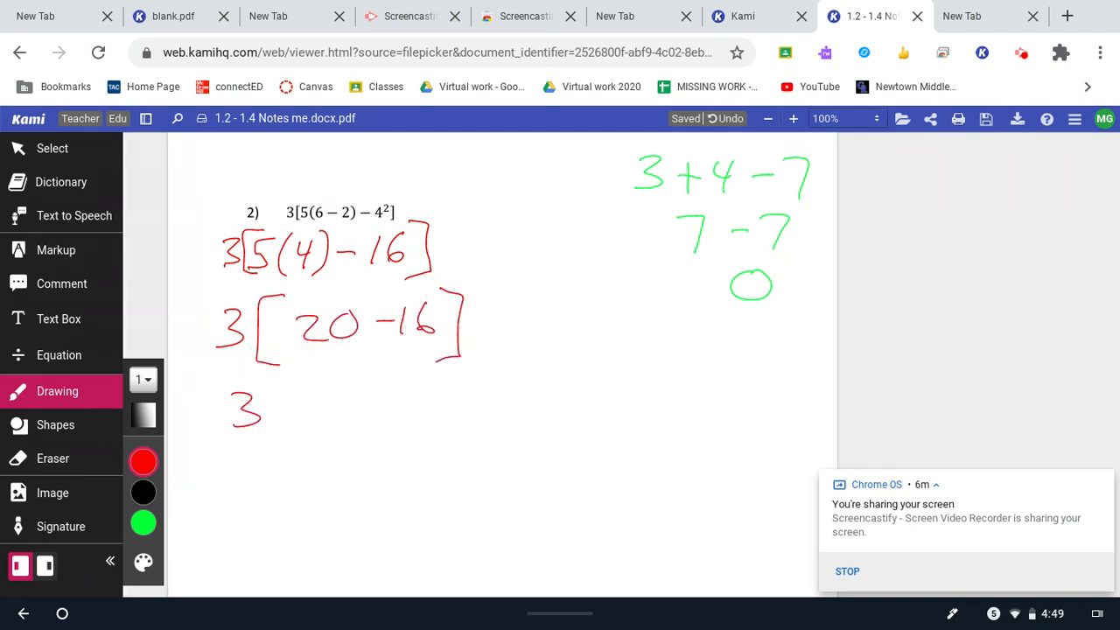
drag(294, 389, 280, 429)
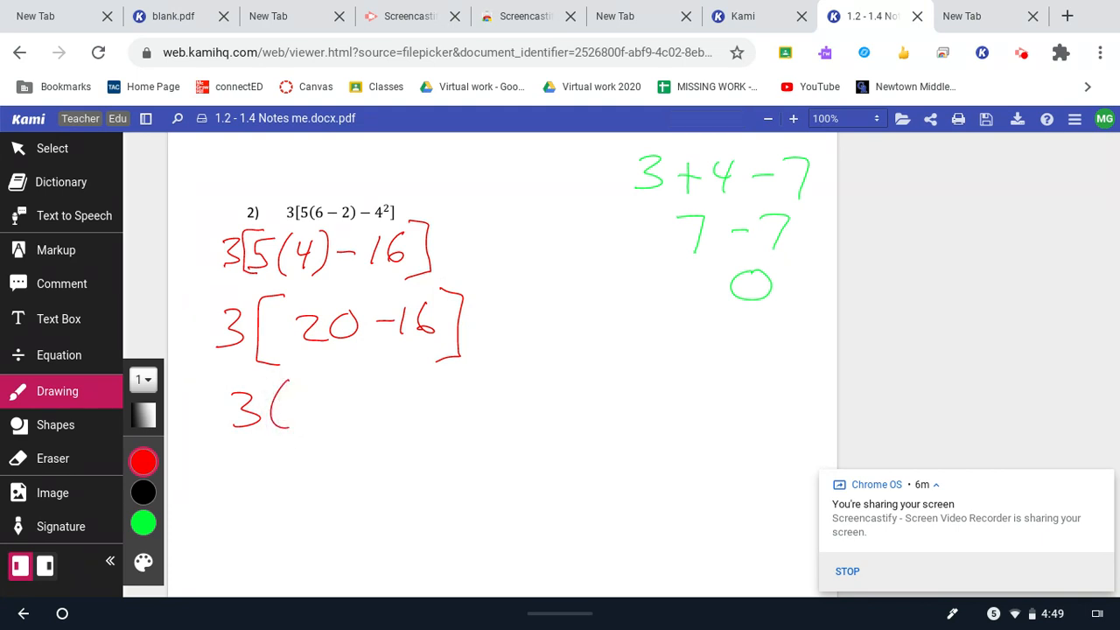
drag(301, 388, 336, 420)
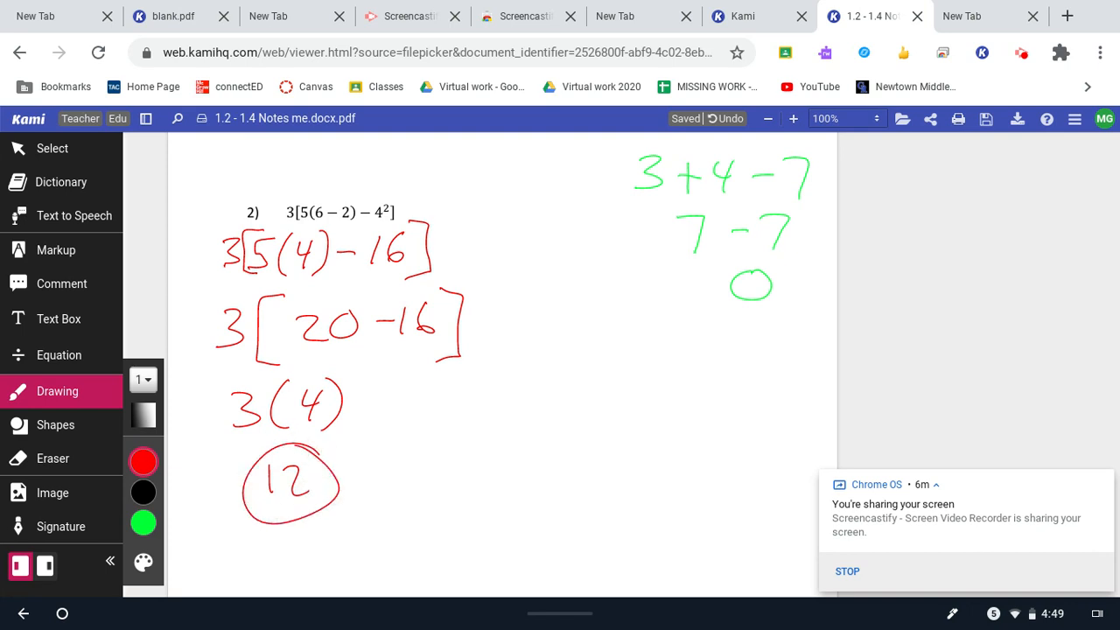
drag(728, 417, 728, 494)
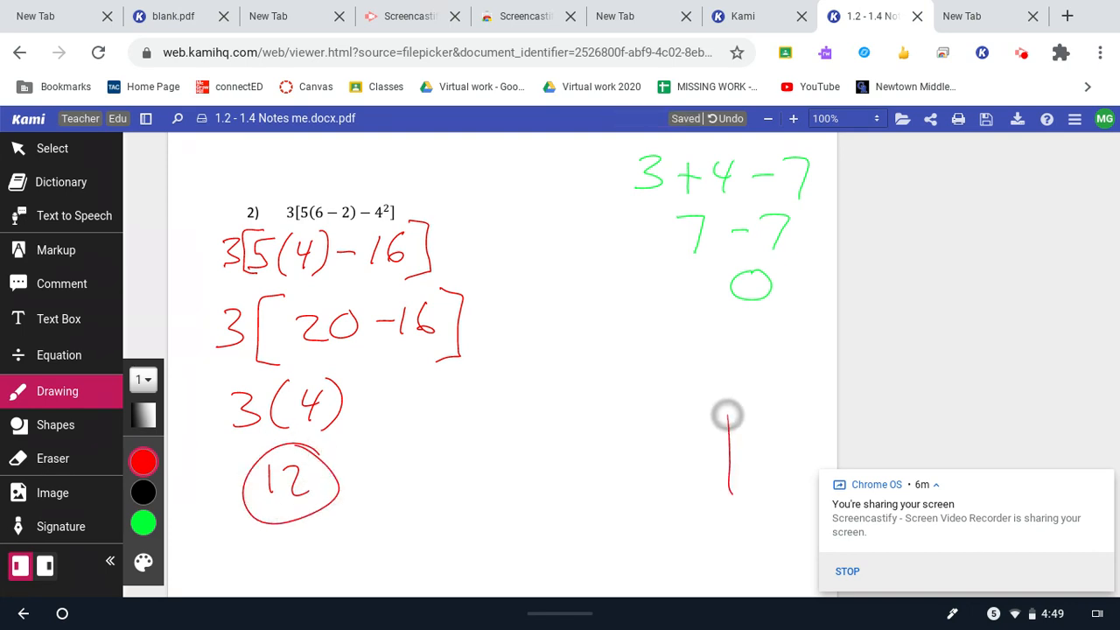
Draw a red arrow at problem 3's fraction and label it 'Grouping'
click(52, 147)
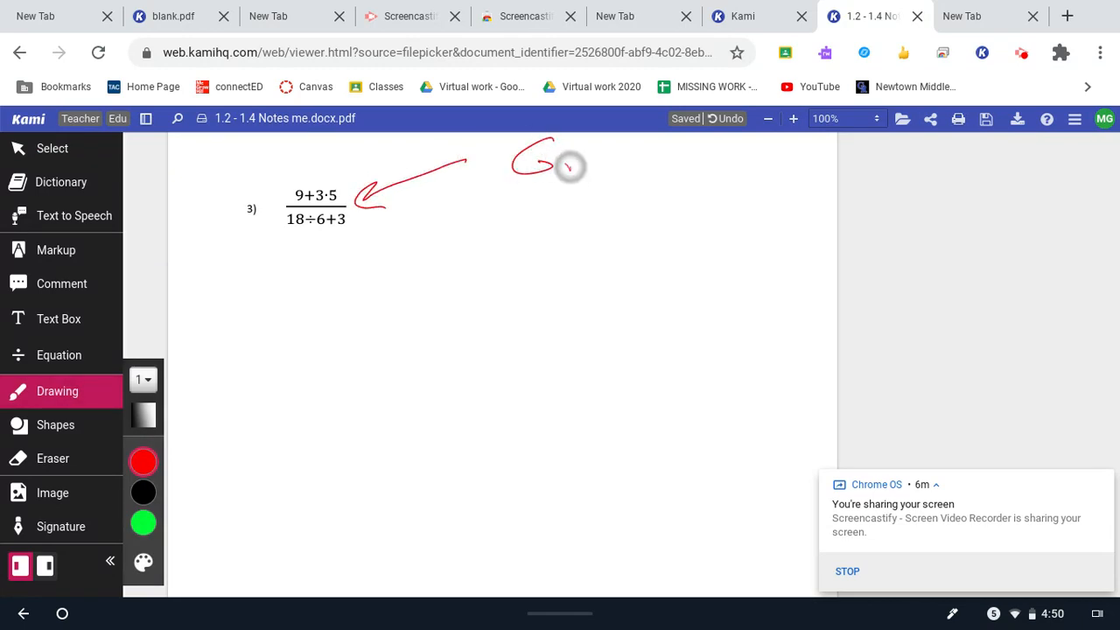
drag(560, 166, 738, 184)
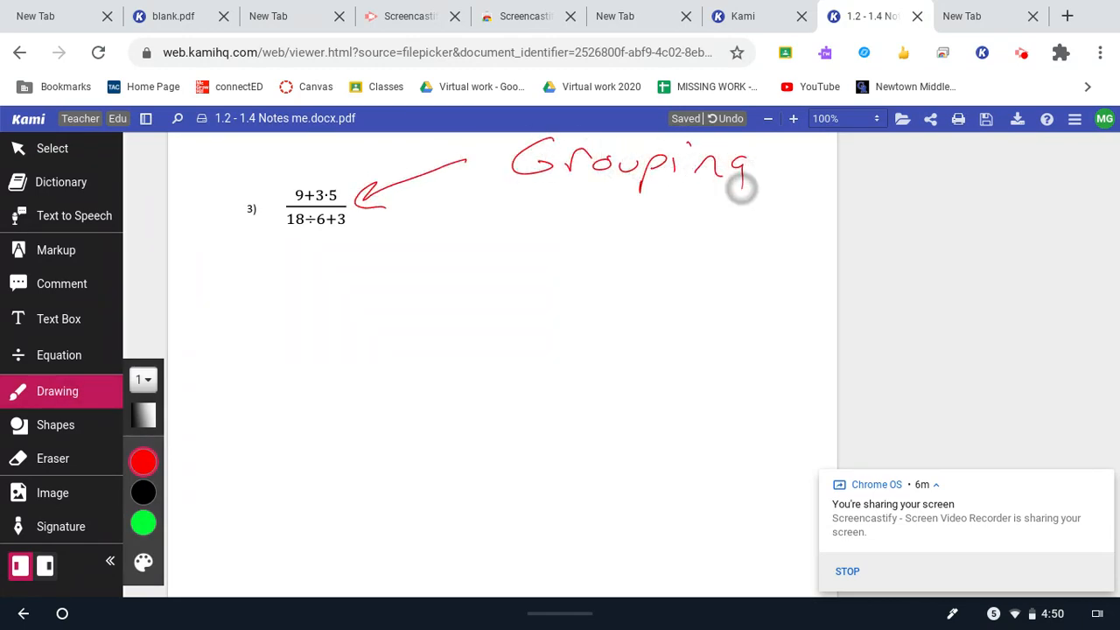
drag(691, 201, 735, 196)
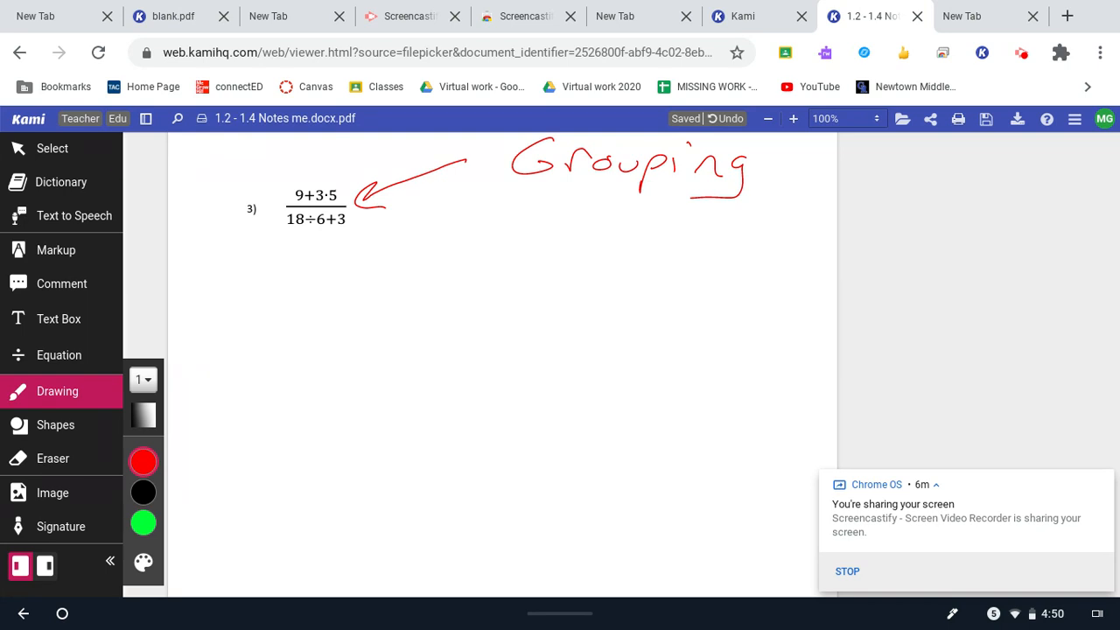
drag(255, 322, 418, 317)
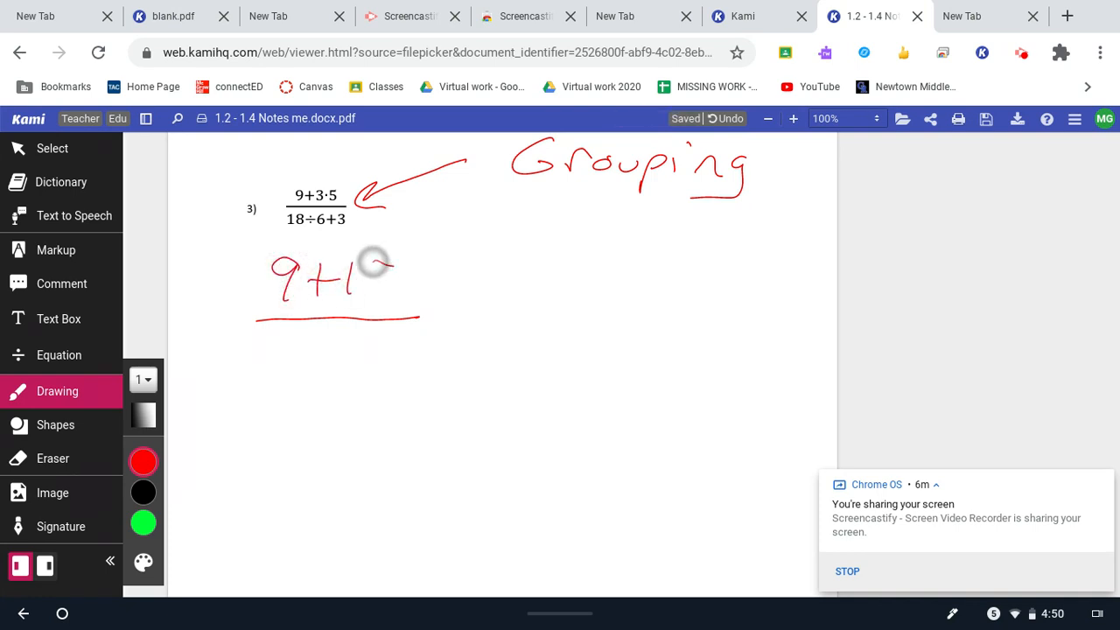
Write 9+15 over 12+3 = 24/15, then undo the mistaken strokes
drag(368, 262, 385, 298)
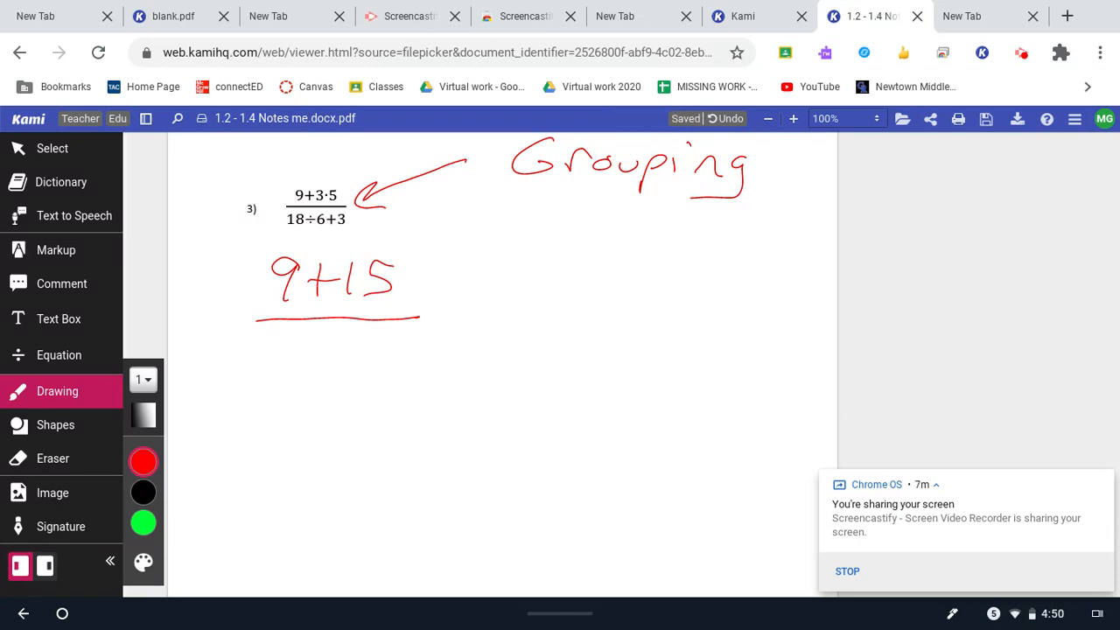
drag(294, 350, 394, 350)
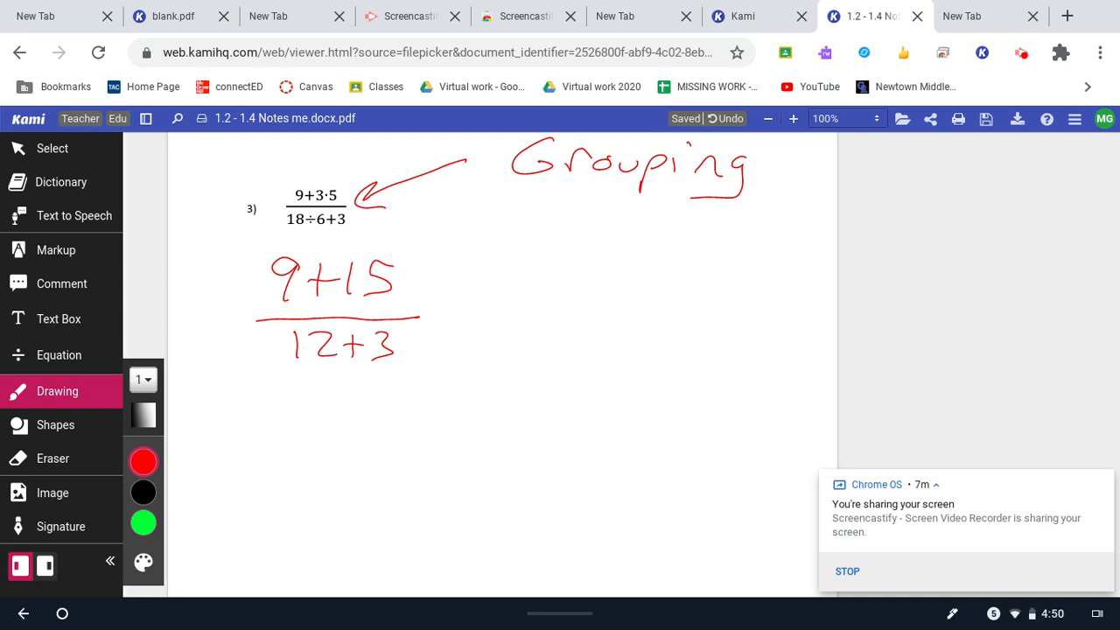
drag(452, 311, 479, 318)
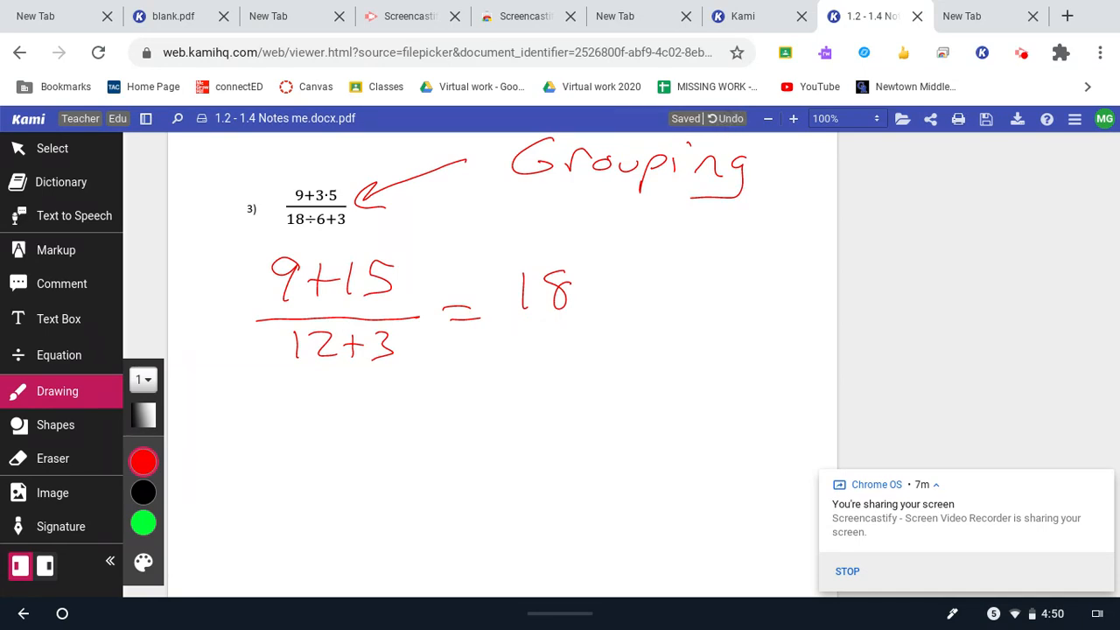
click(731, 119)
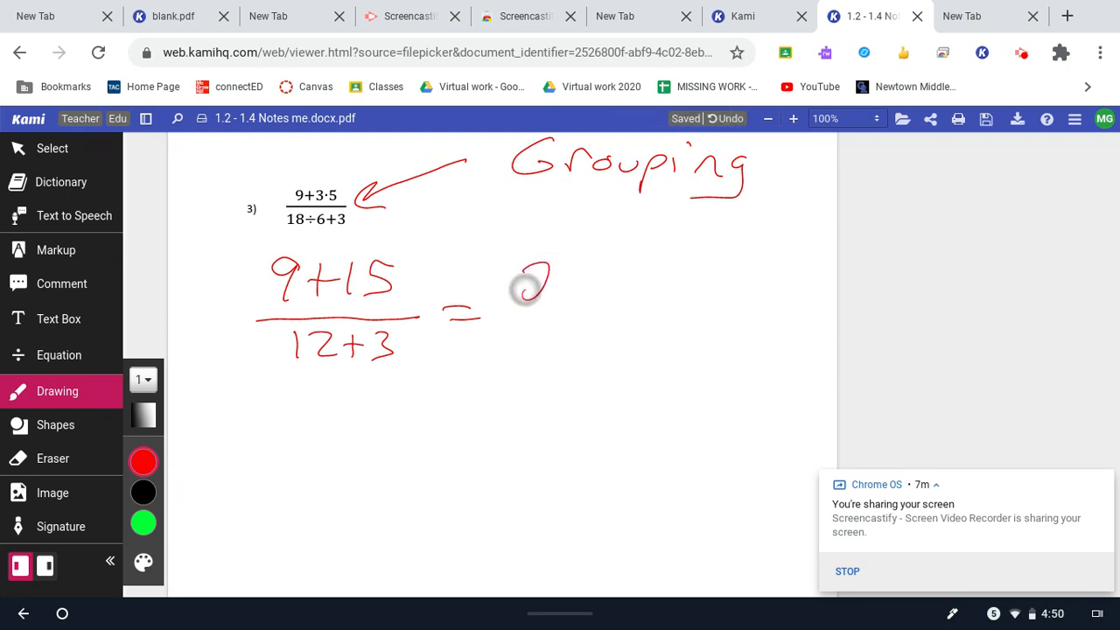
drag(525, 280, 568, 358)
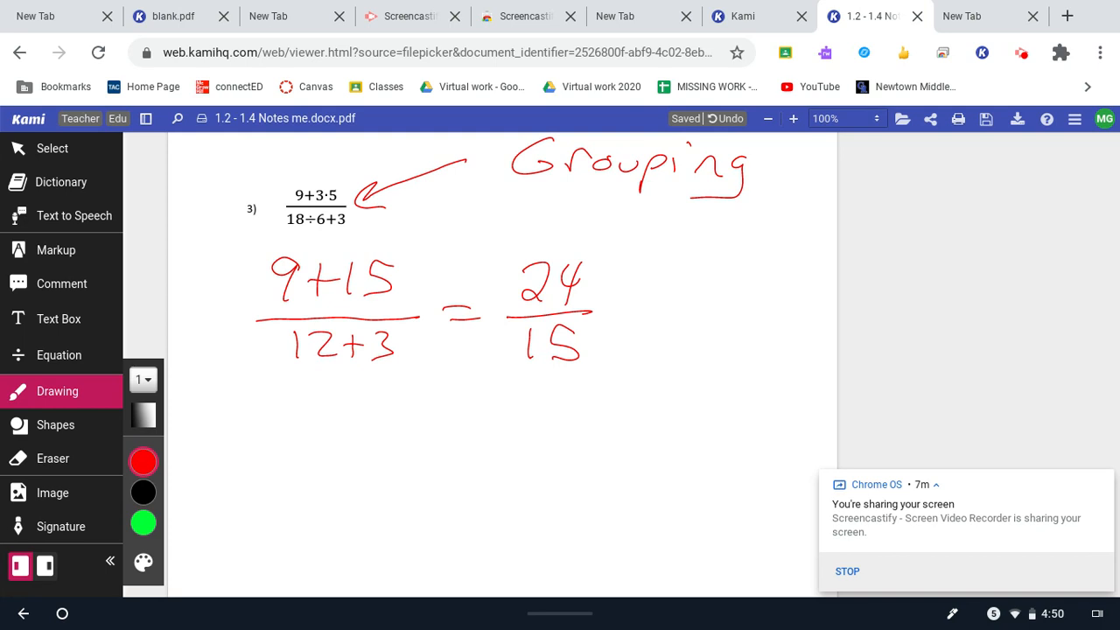
click(728, 119)
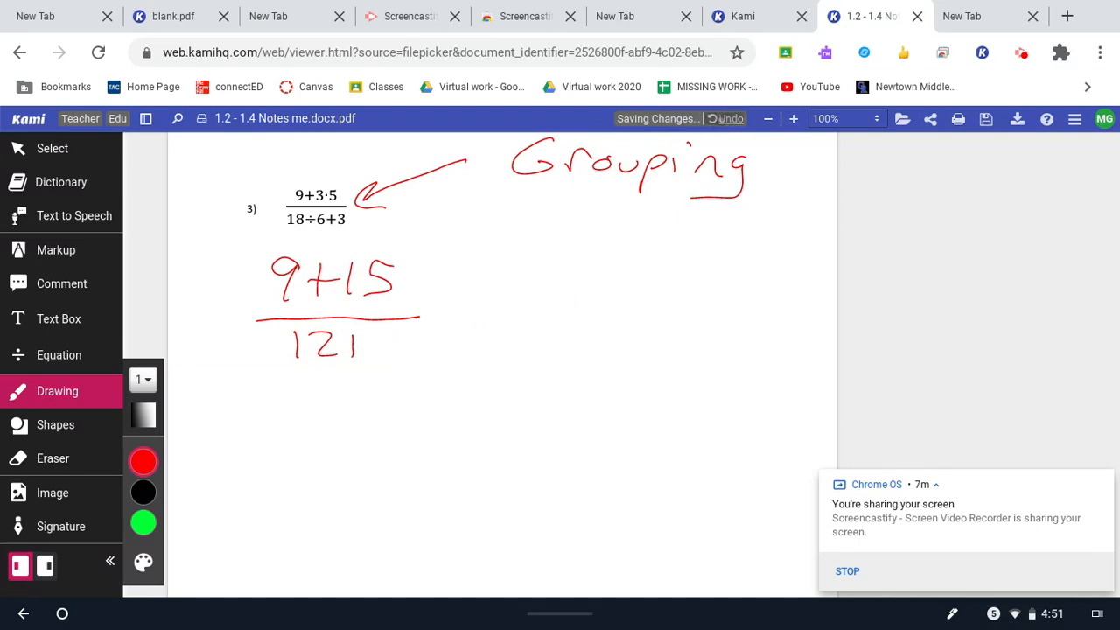
Rewrite problem 3 as (9+15)/(3+3) = 24/6 = 4 with 4 circled, then end drawing
click(730, 119)
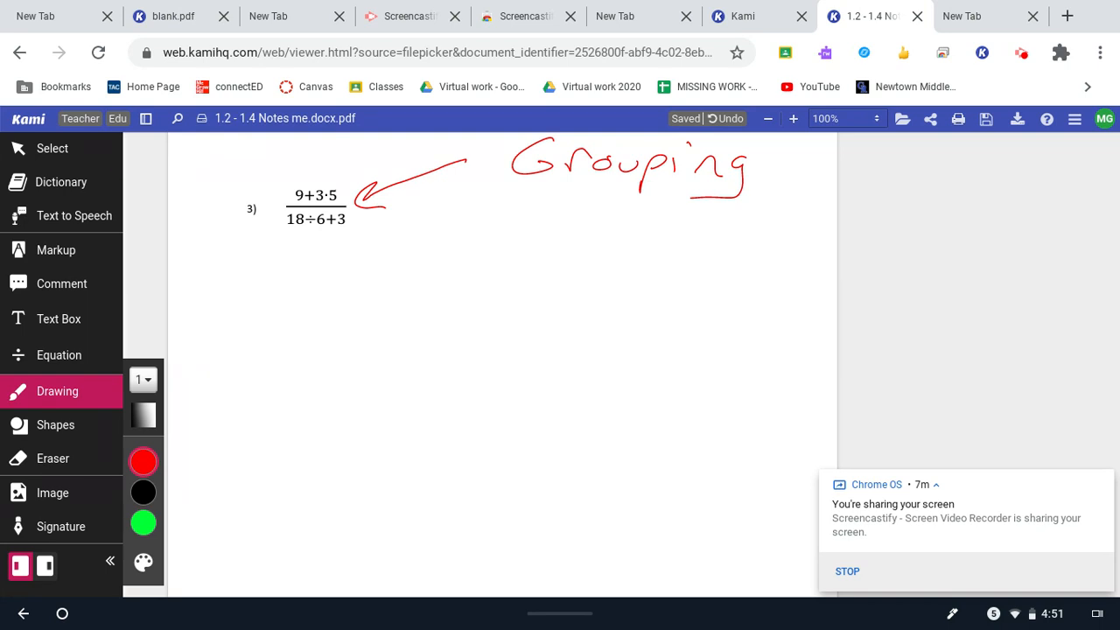
drag(266, 347, 498, 340)
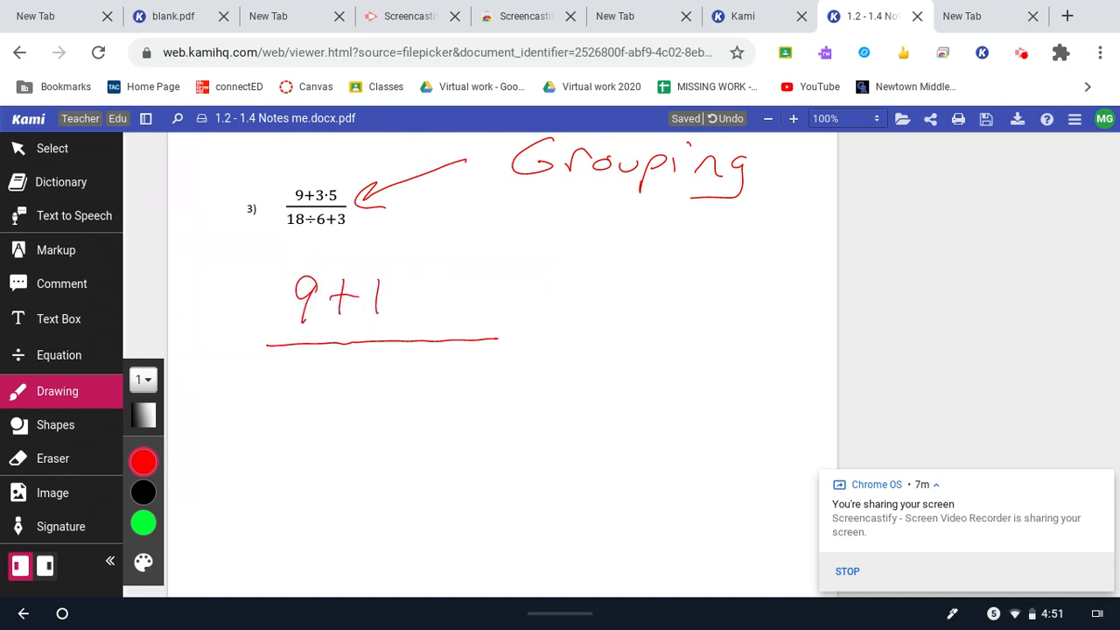
drag(394, 280, 411, 323)
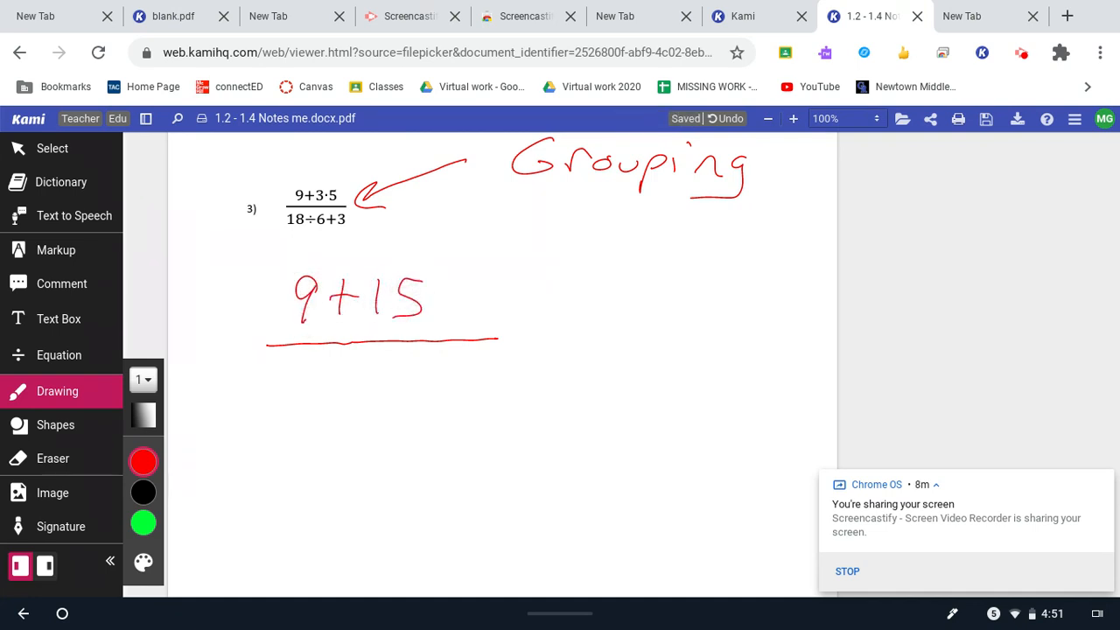
drag(297, 386, 412, 385)
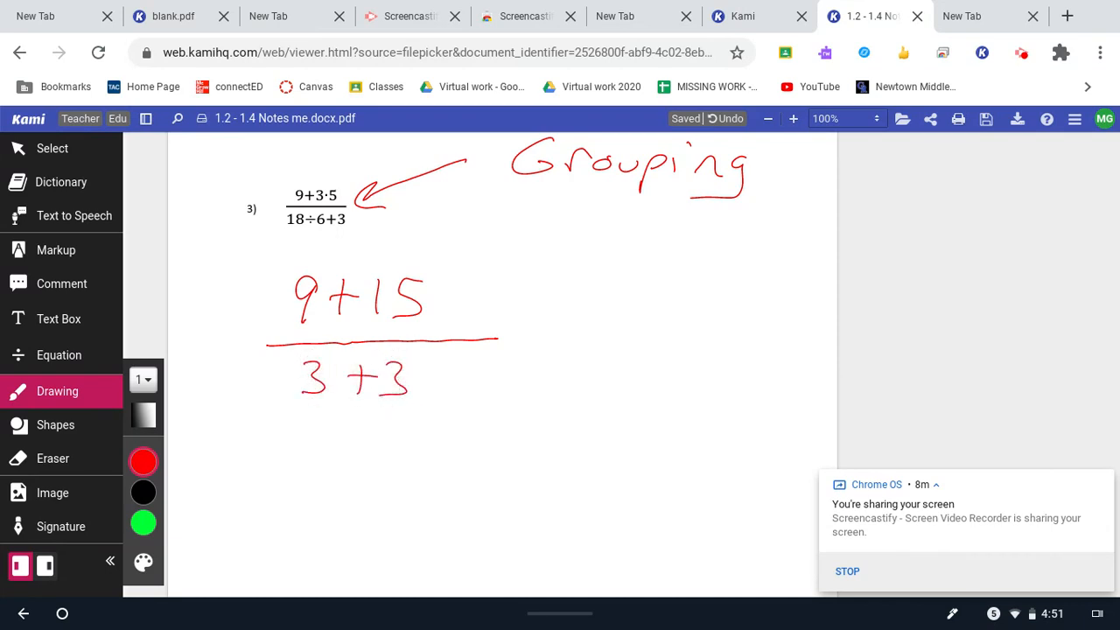
drag(522, 331, 533, 343)
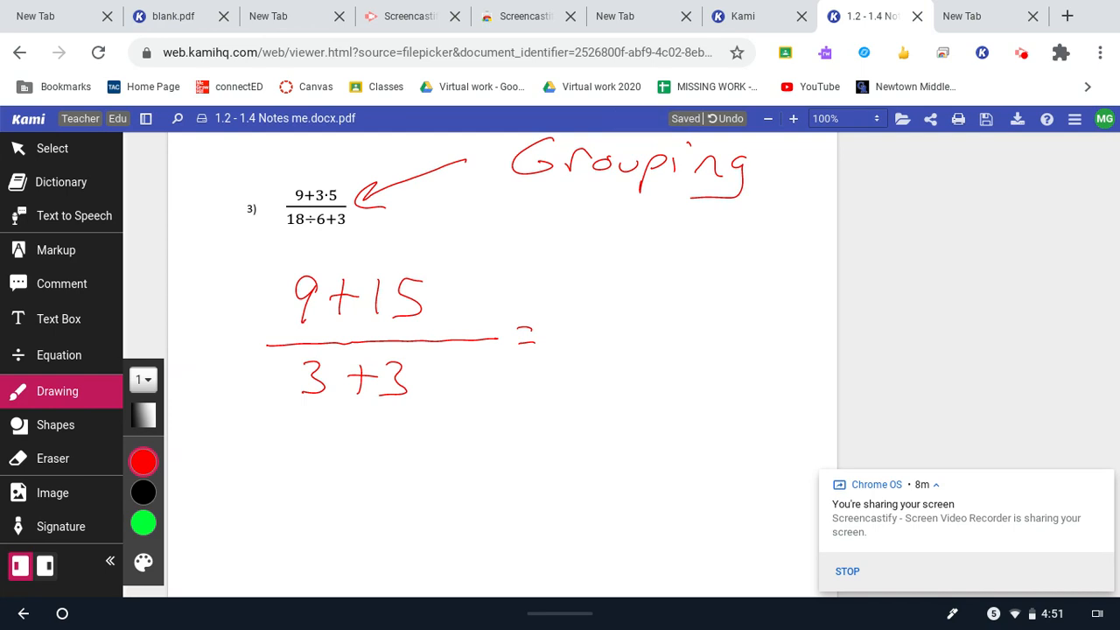
drag(551, 294, 612, 341)
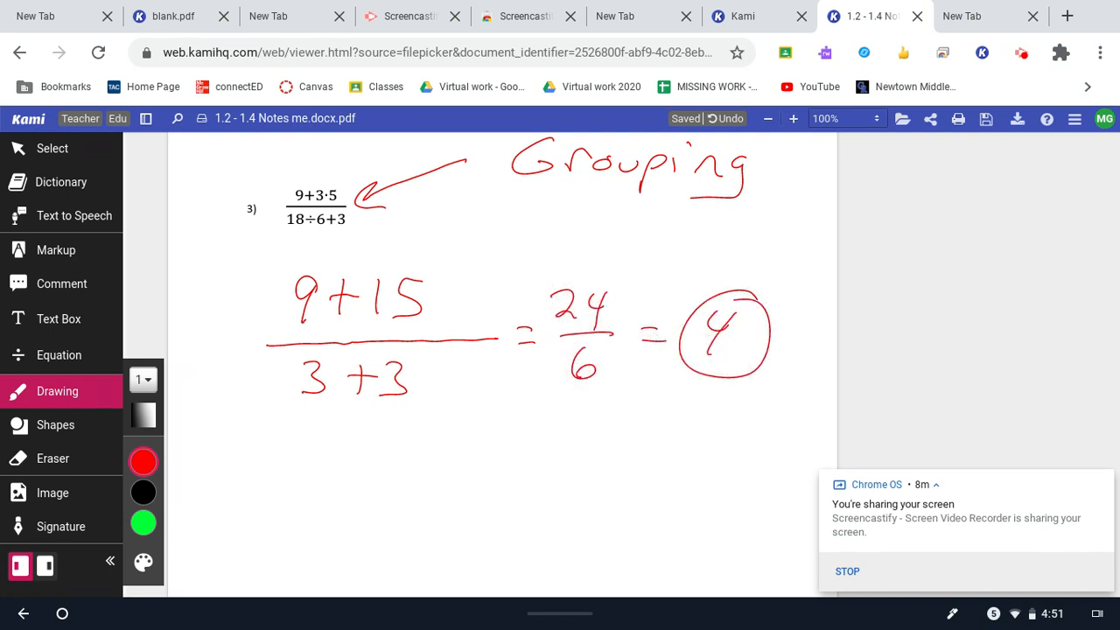
click(52, 147)
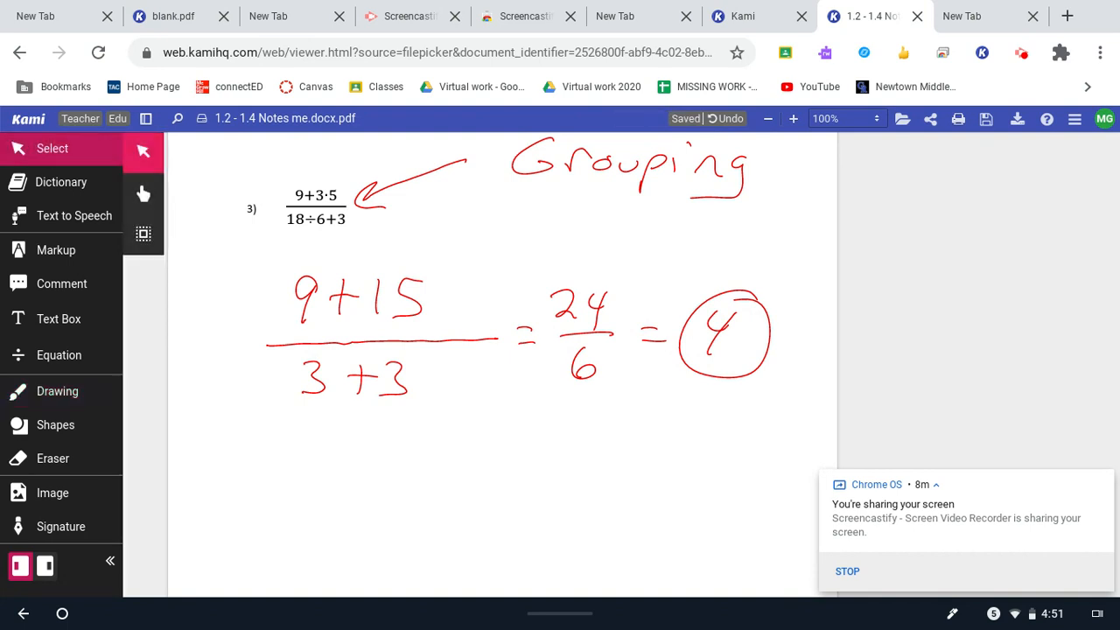
Scroll to problem 4 and write the substituted numerator 2(3) + 3(5−1) in red
scroll(down, 3)
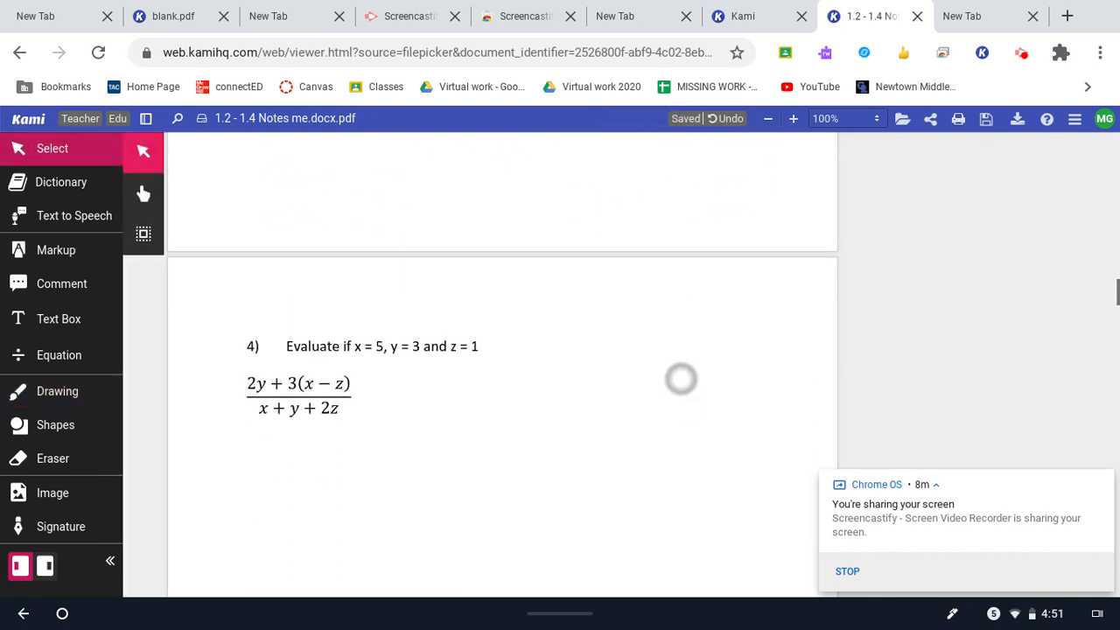
scroll(up, 3)
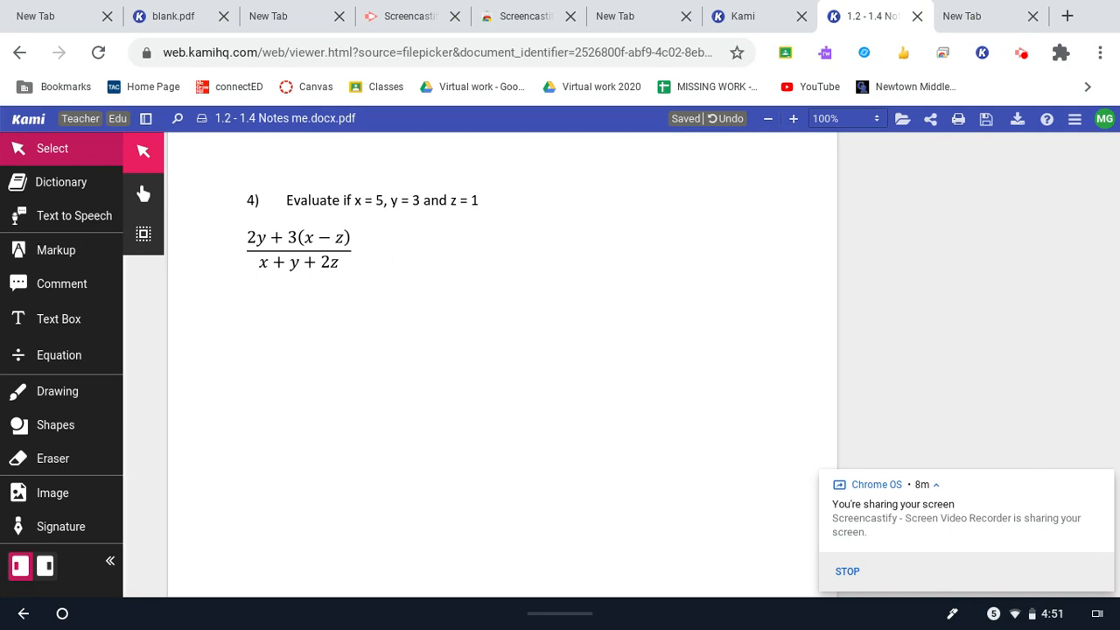
click(56, 392)
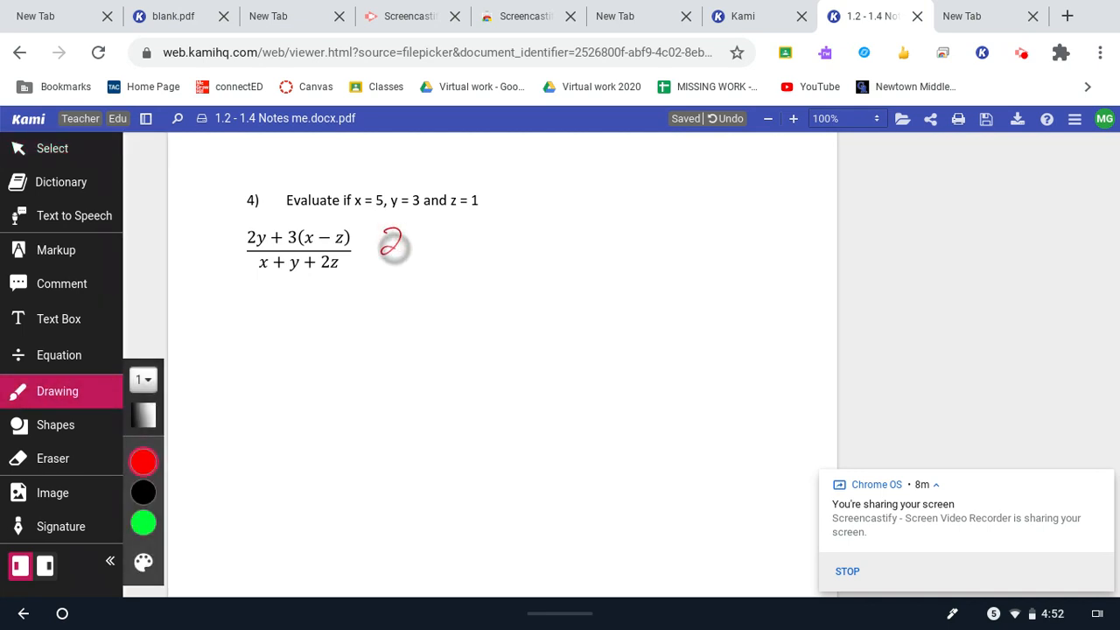
drag(389, 245, 455, 259)
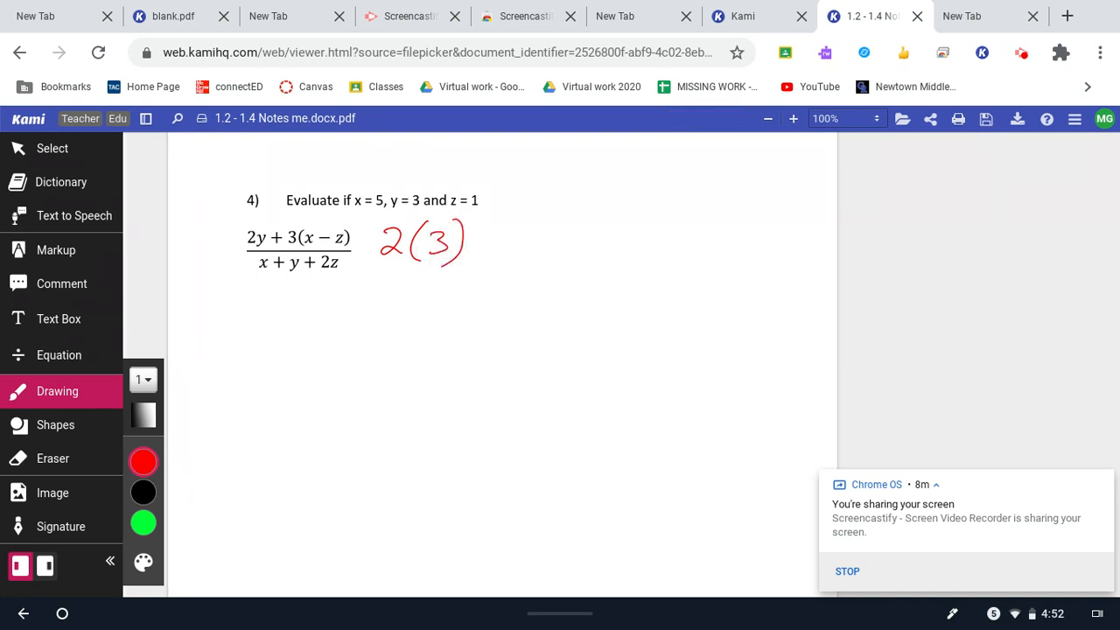
drag(773, 156, 798, 179)
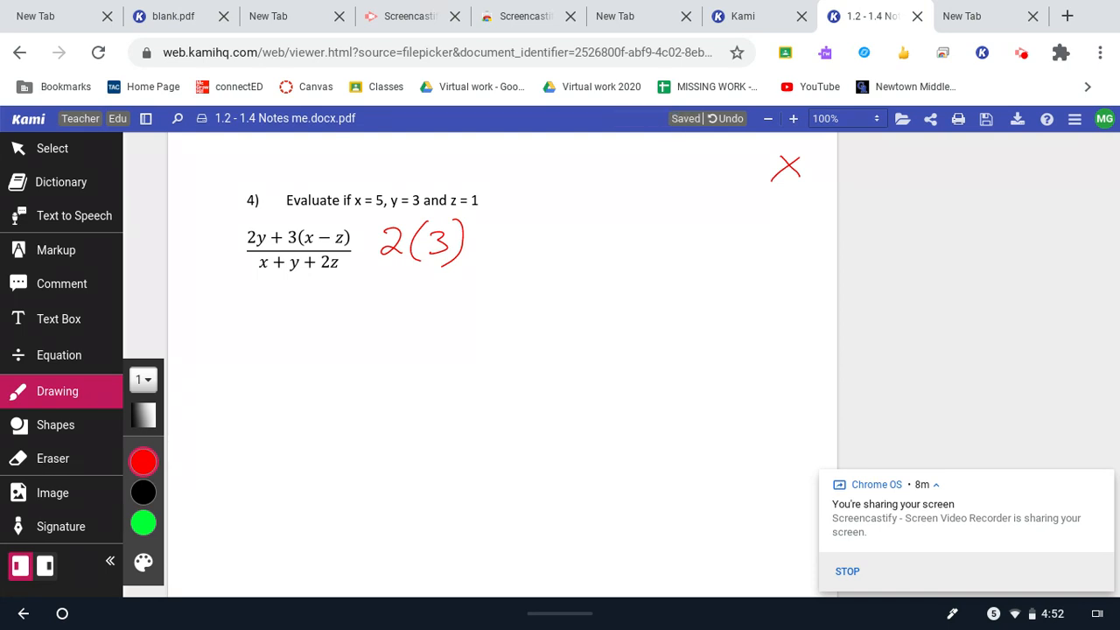
drag(488, 229, 492, 261)
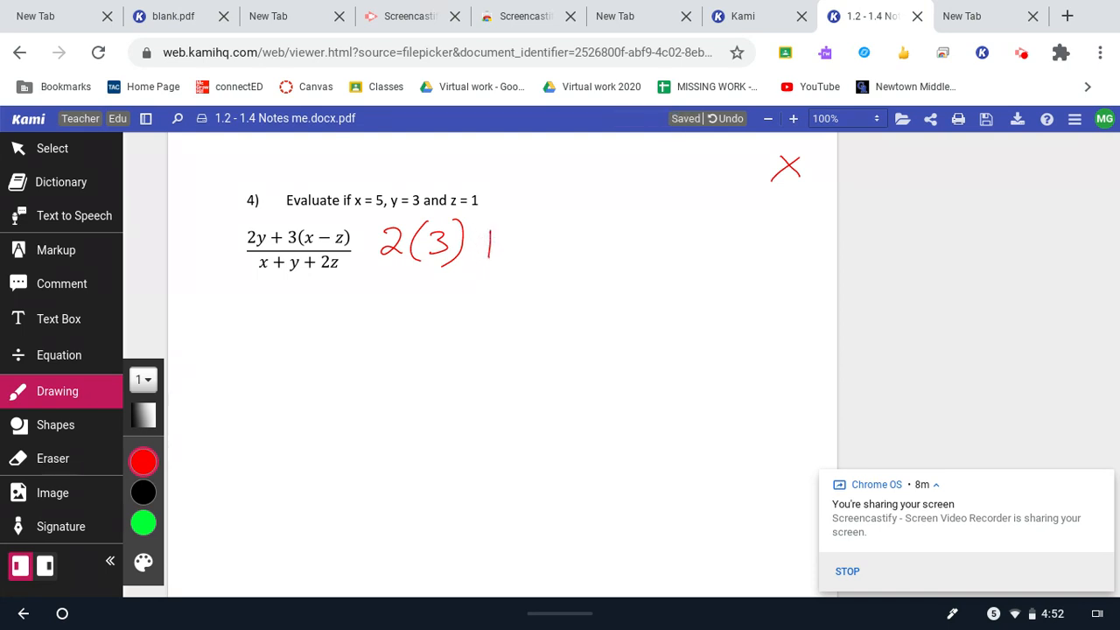
drag(487, 237, 569, 262)
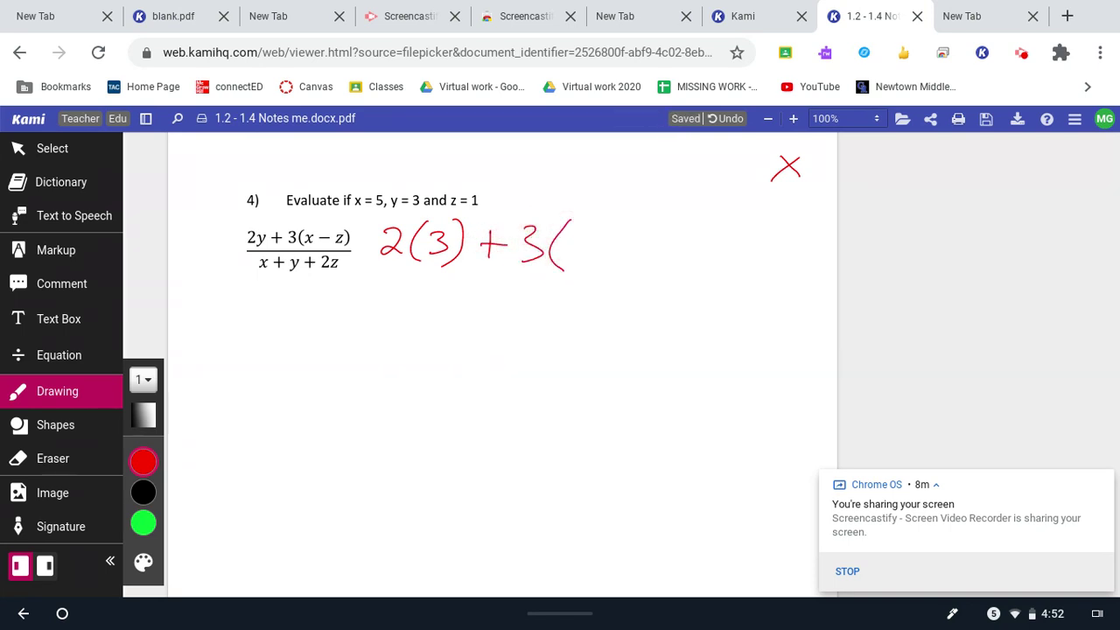
drag(577, 245, 683, 245)
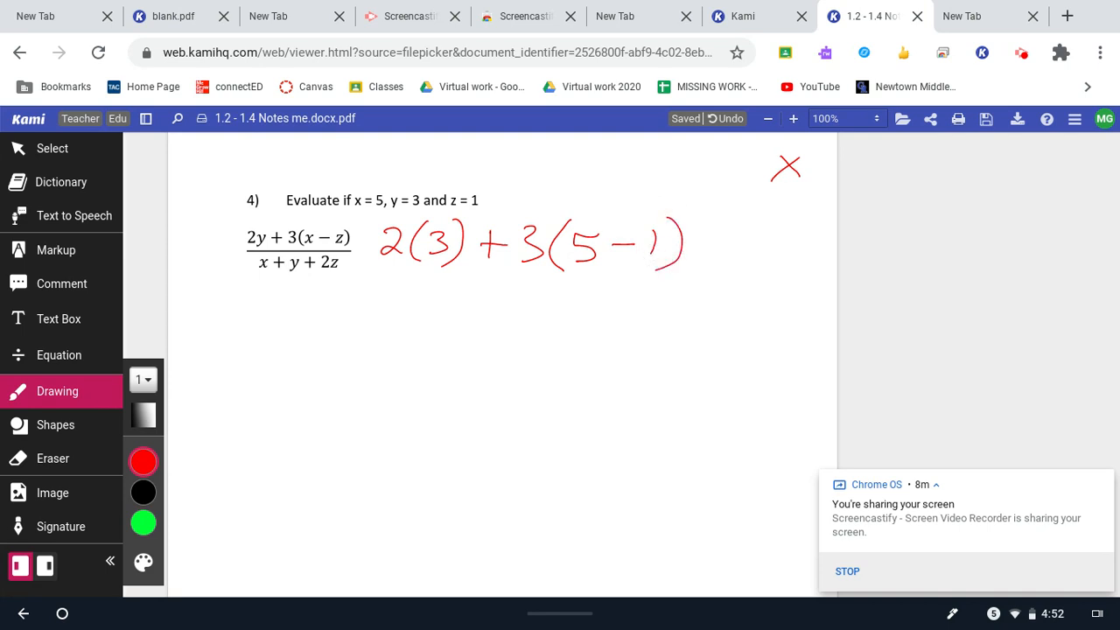
drag(376, 284, 697, 283)
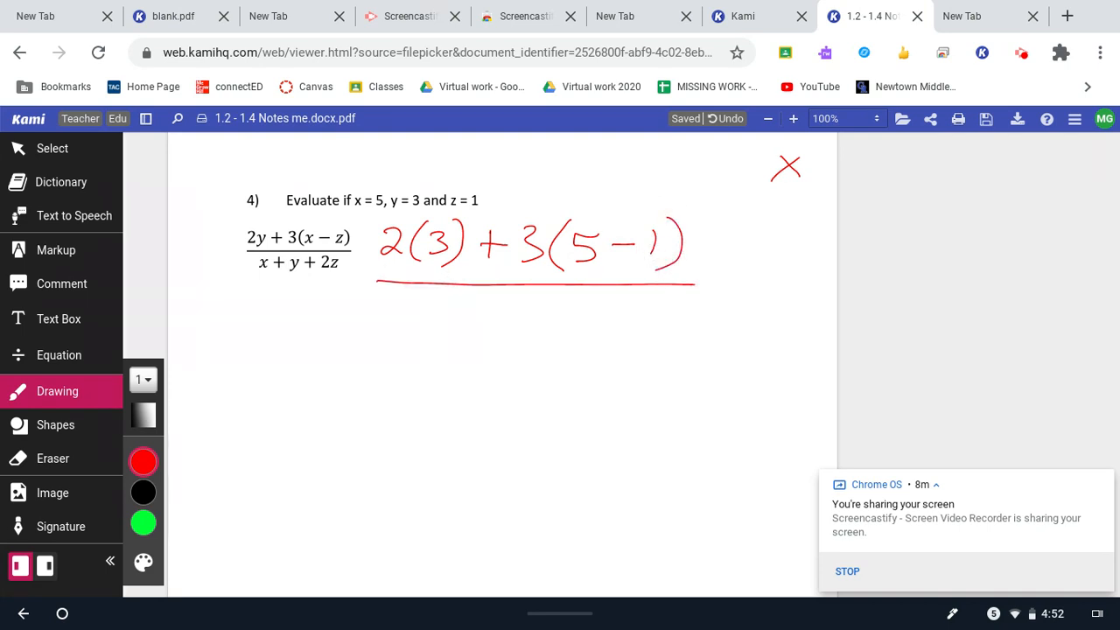
Draw the fraction bar and write the denominator 5 + 3 + 2(1)
drag(406, 297, 423, 329)
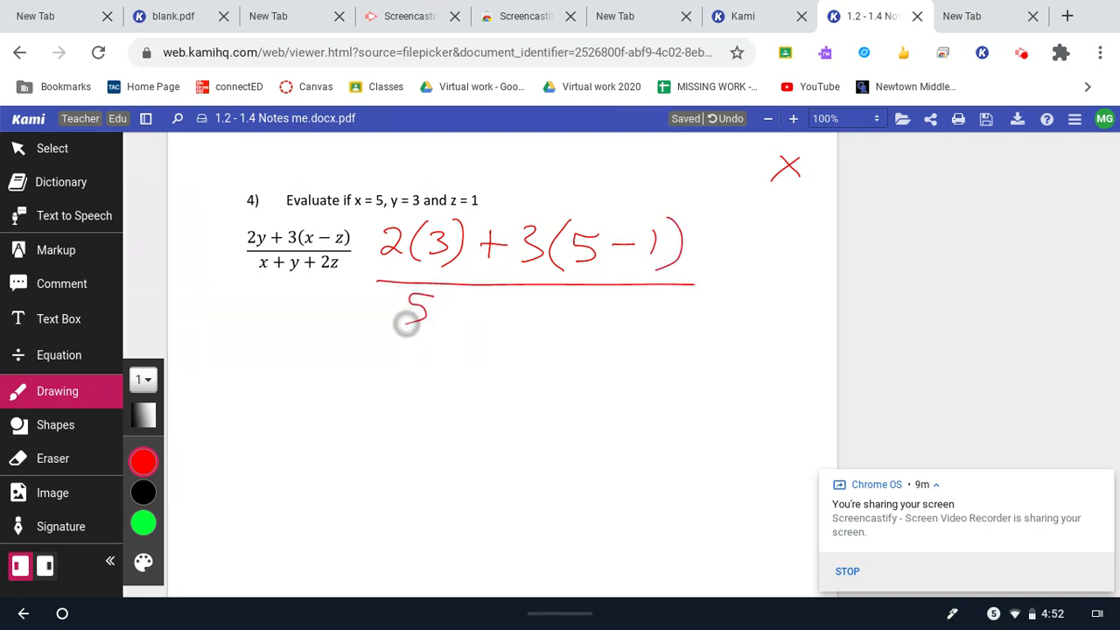
drag(437, 311, 595, 311)
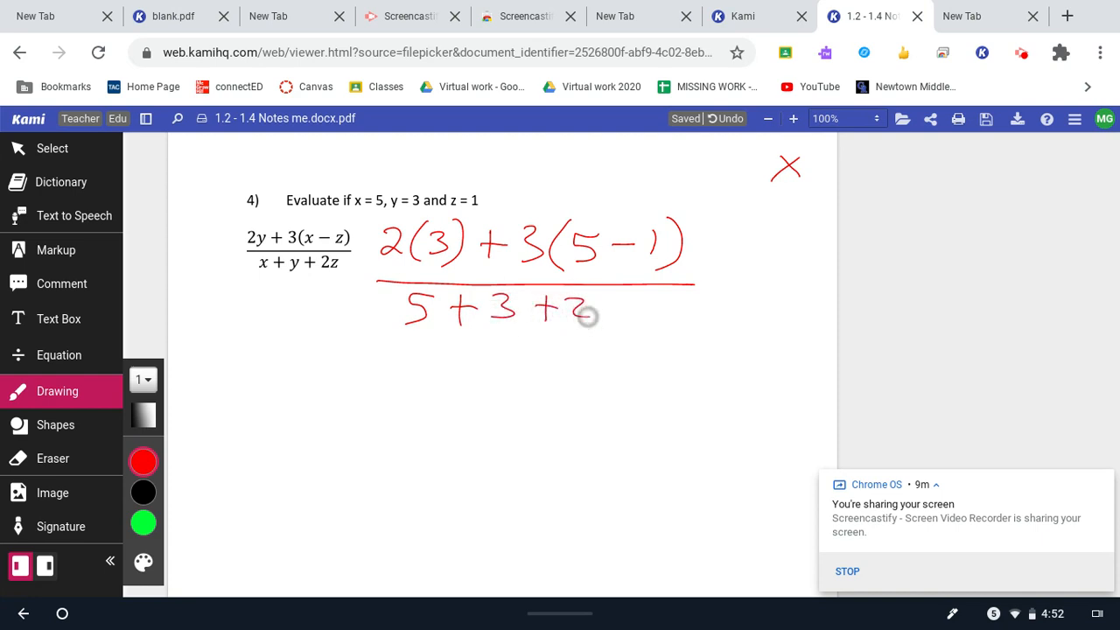
drag(598, 311, 651, 311)
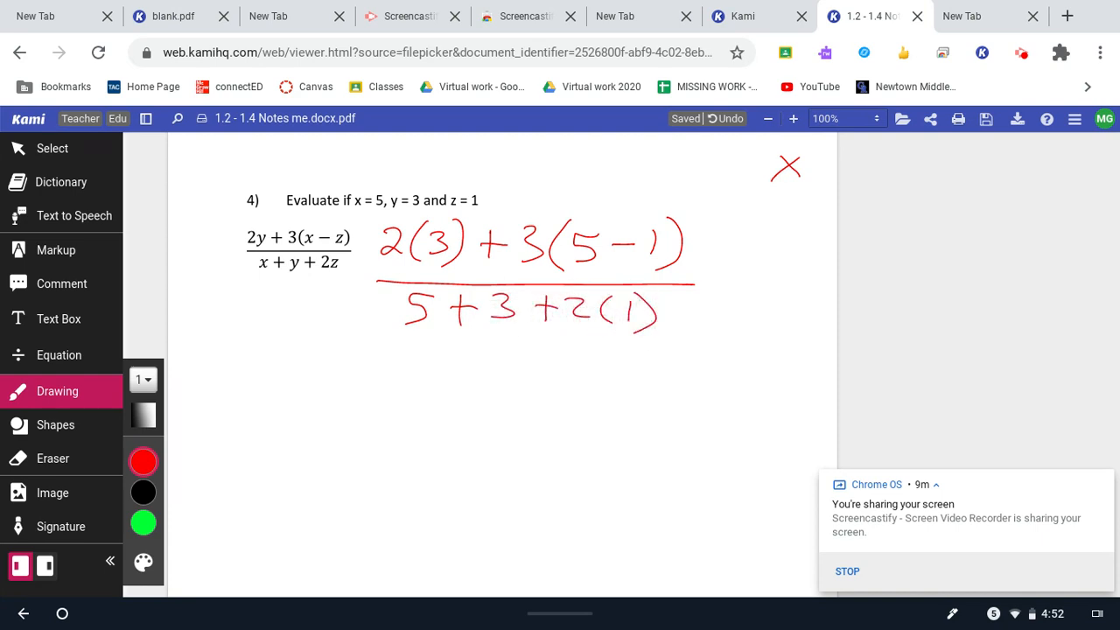
drag(306, 388, 323, 399)
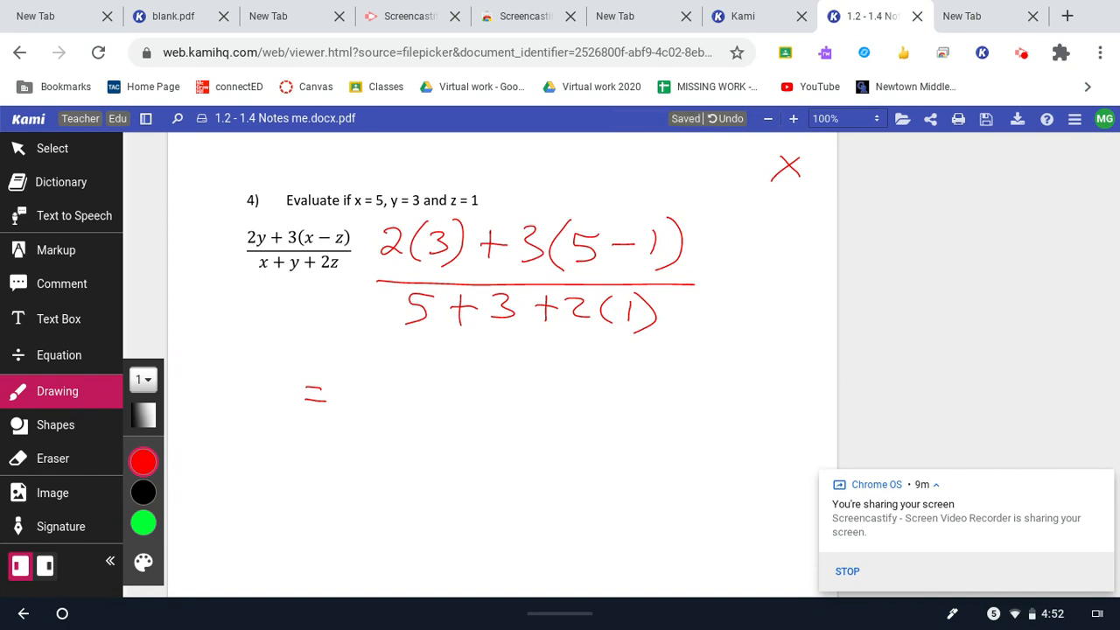
Write the next red step for problem 4: 6 + 3(4) over 5 + 3 + 3
drag(377, 377, 446, 385)
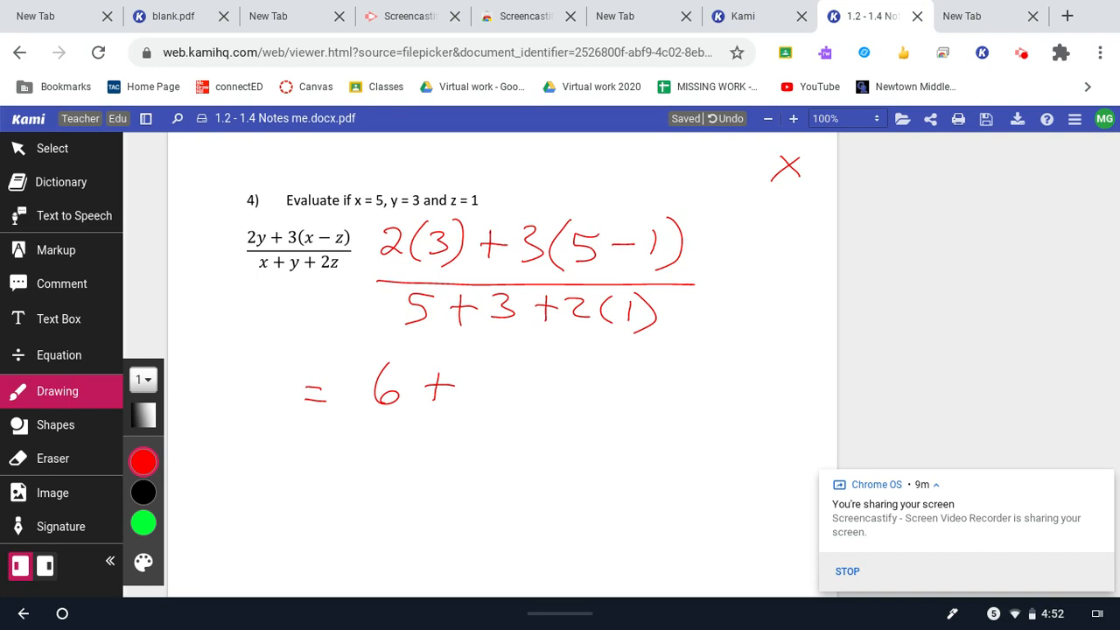
drag(473, 385, 560, 385)
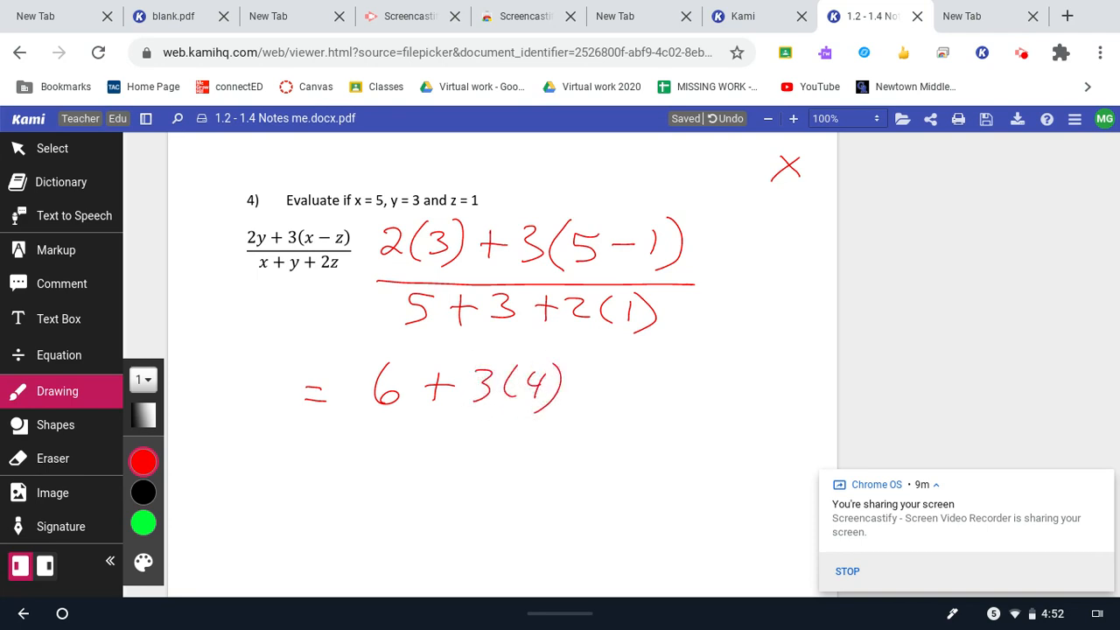
drag(357, 427, 556, 427)
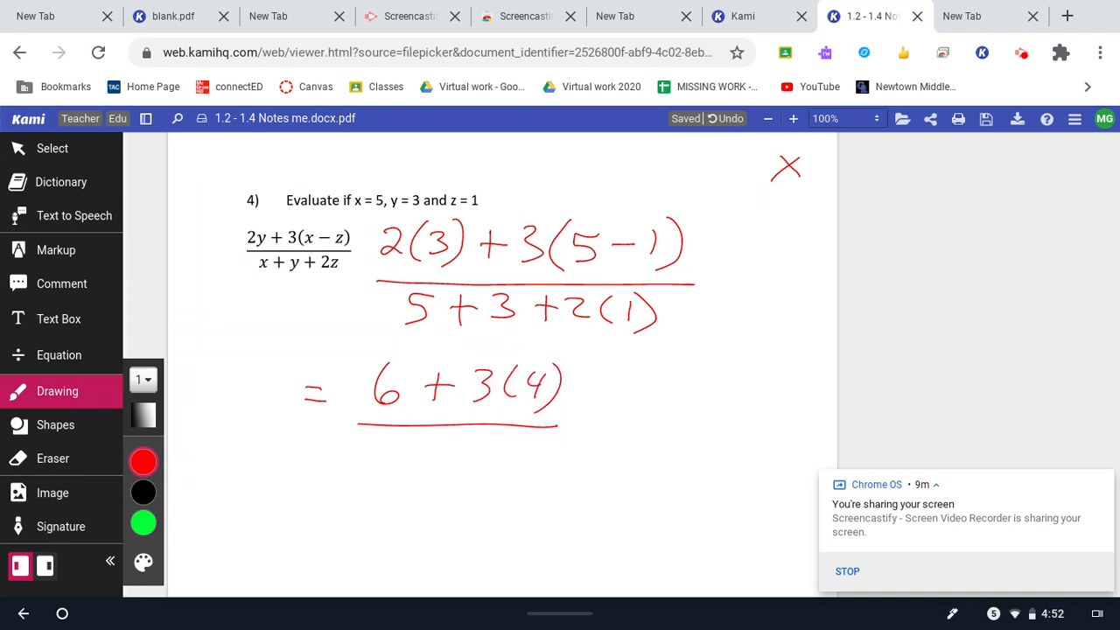
drag(368, 438, 424, 459)
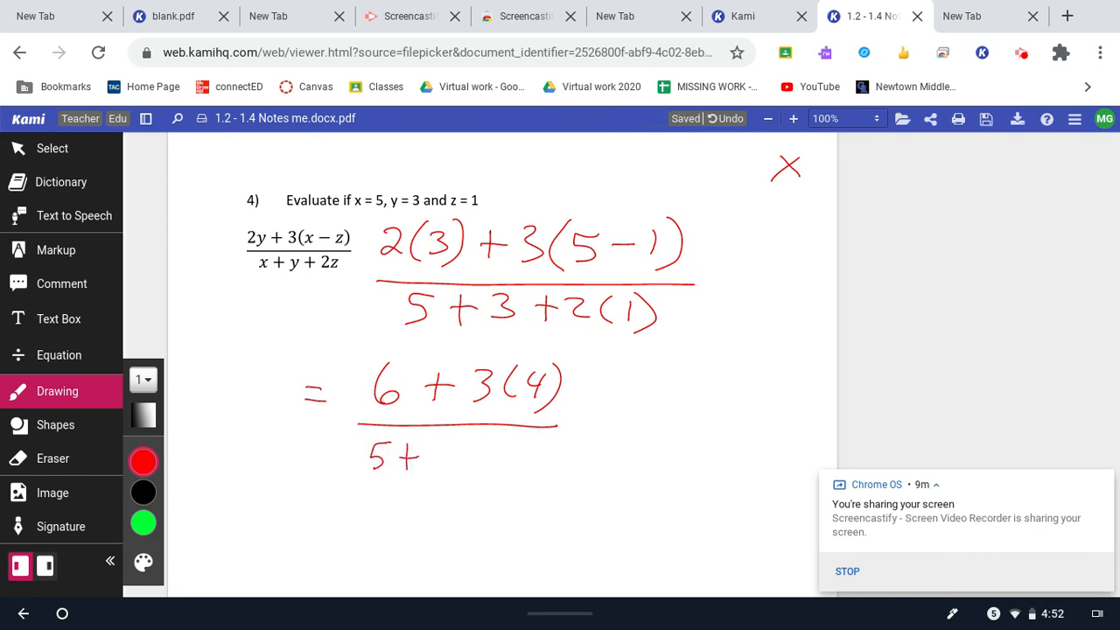
drag(429, 459, 486, 459)
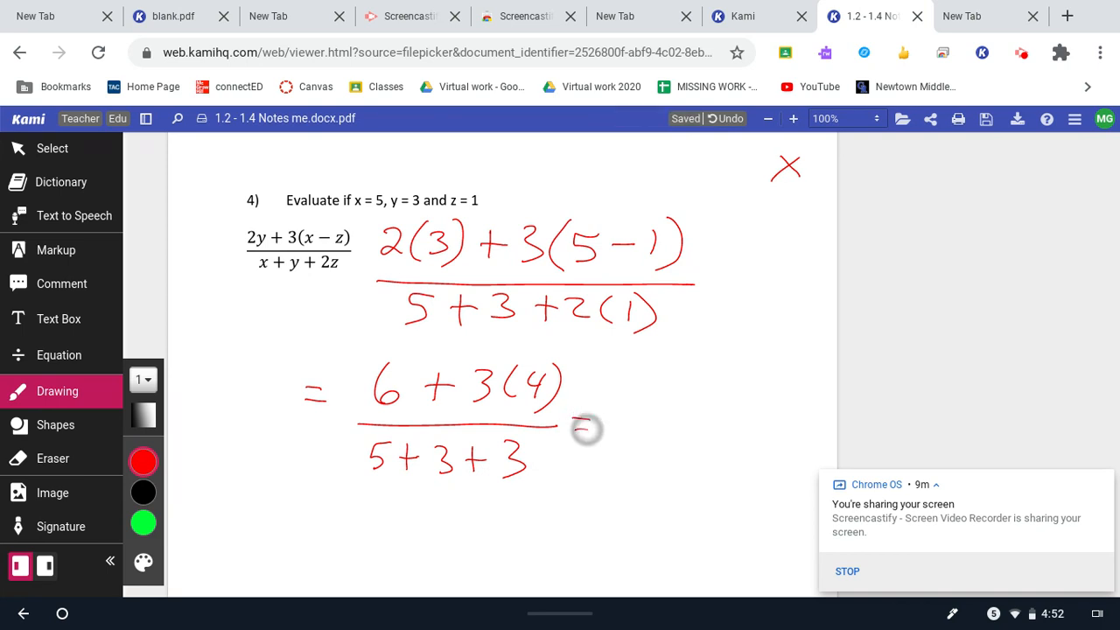
Continue with = 6 + 12 over 8 + 3 =, leaving a stray mark below the work
drag(578, 429, 638, 402)
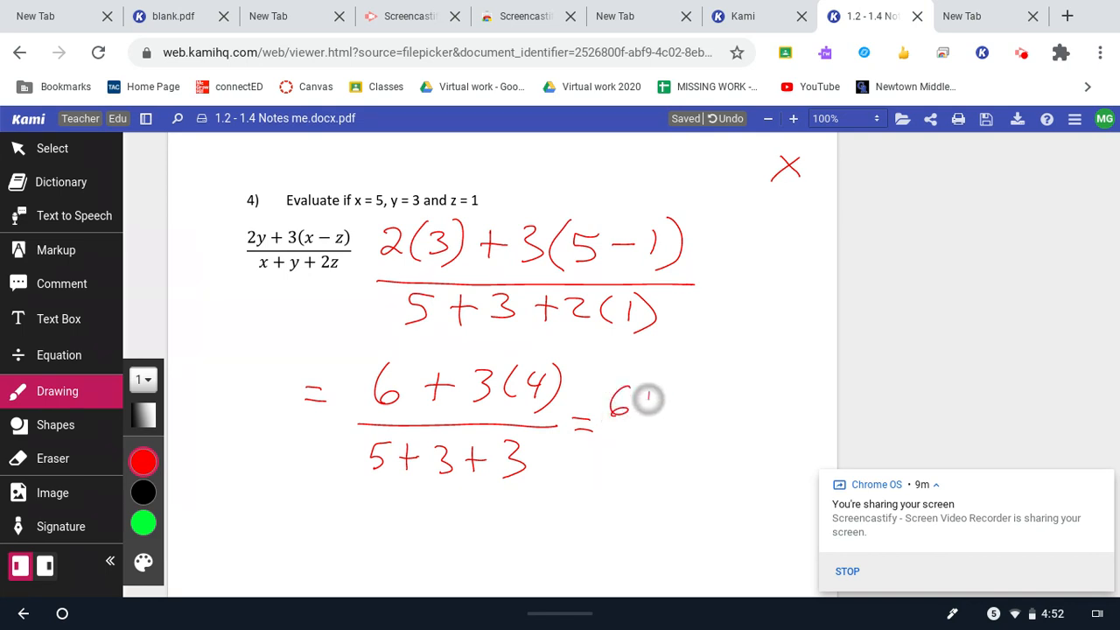
drag(638, 402, 700, 428)
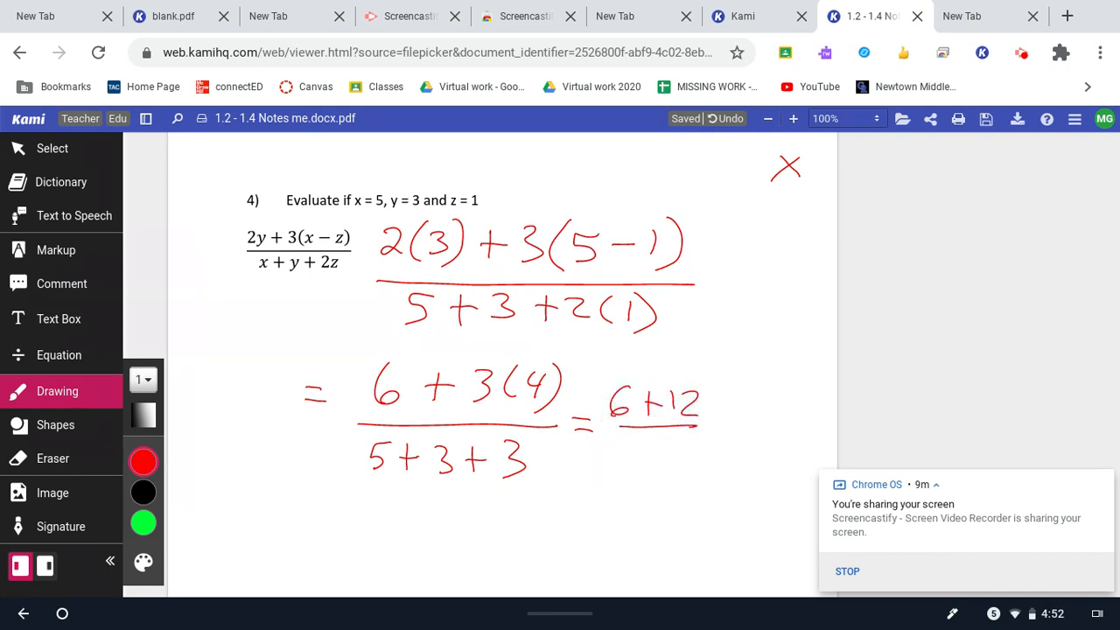
drag(616, 452, 674, 451)
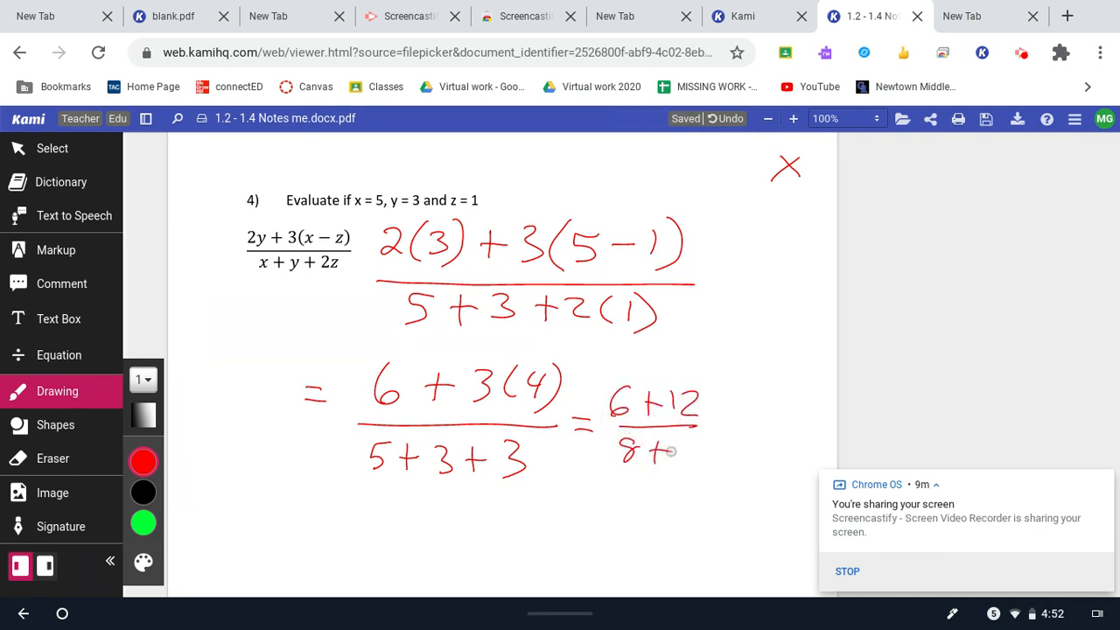
drag(665, 455, 727, 428)
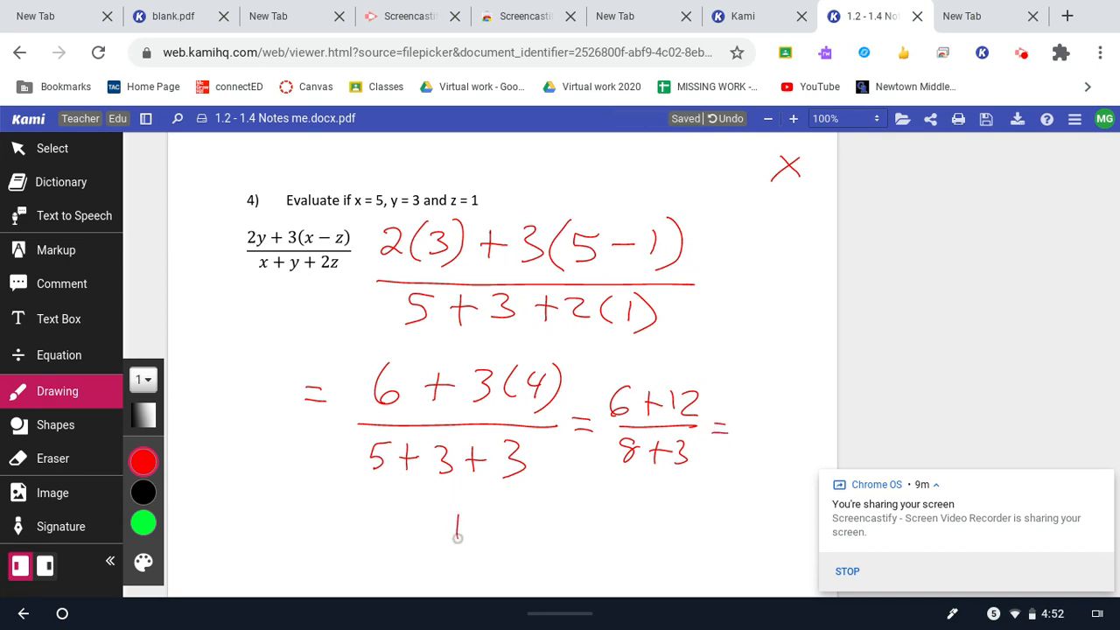
drag(476, 511, 498, 546)
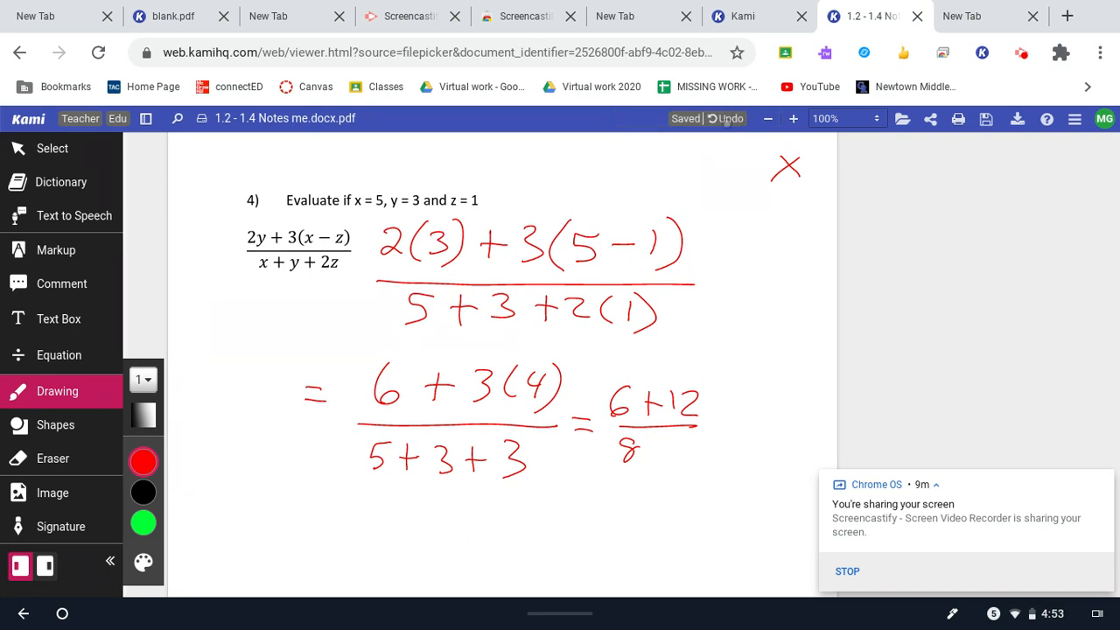
Undo the wrong strokes and rewrite the denominator as 5 + 3 + 2
click(730, 119)
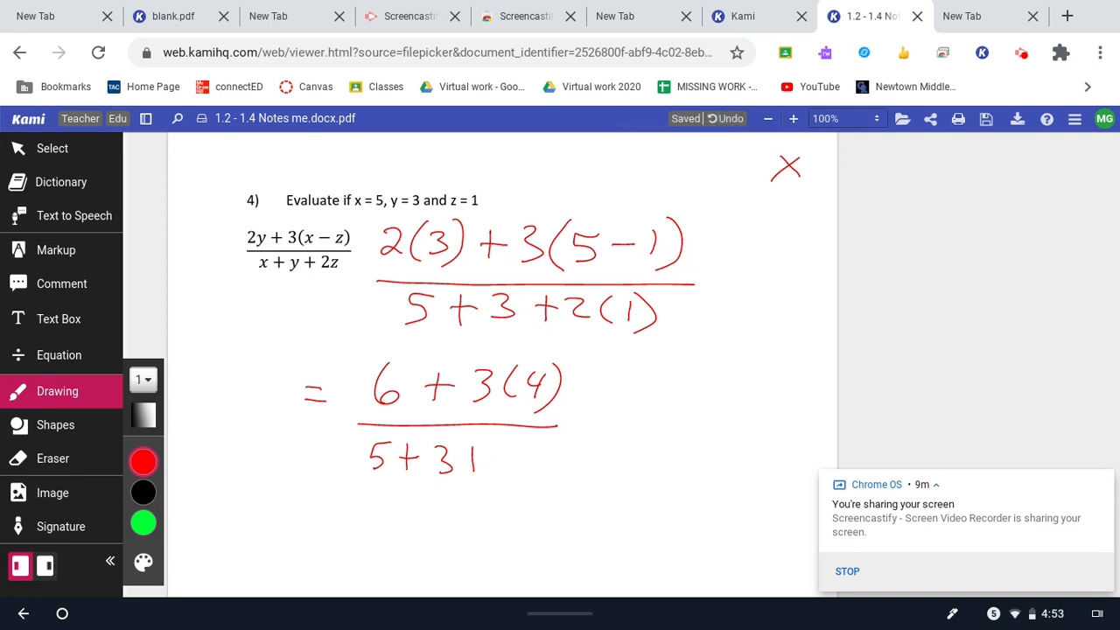
click(728, 119)
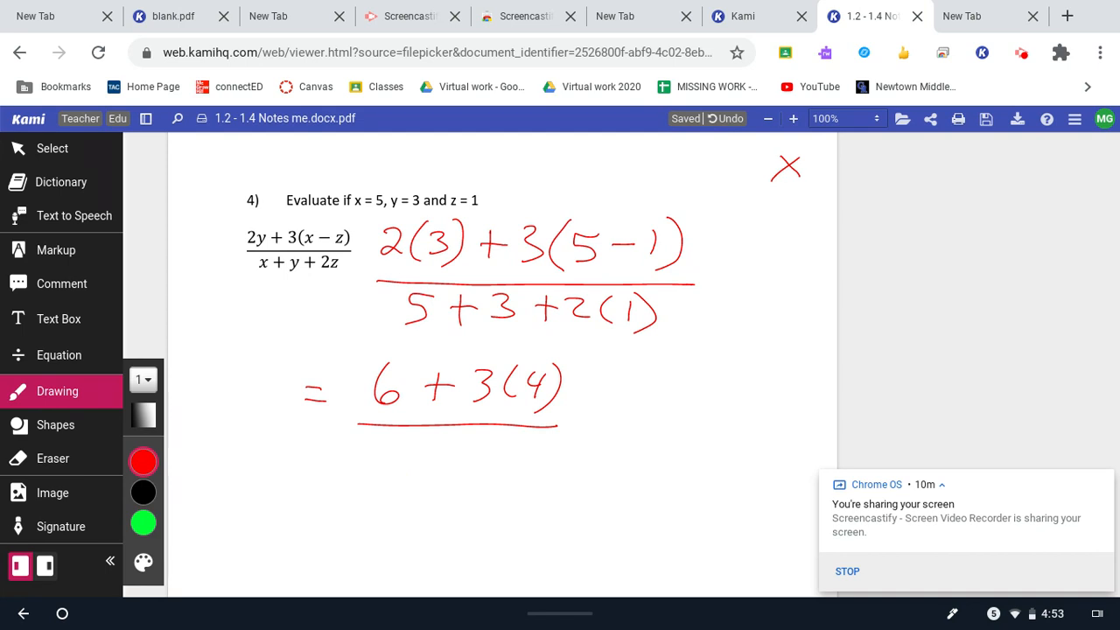
drag(371, 447, 428, 464)
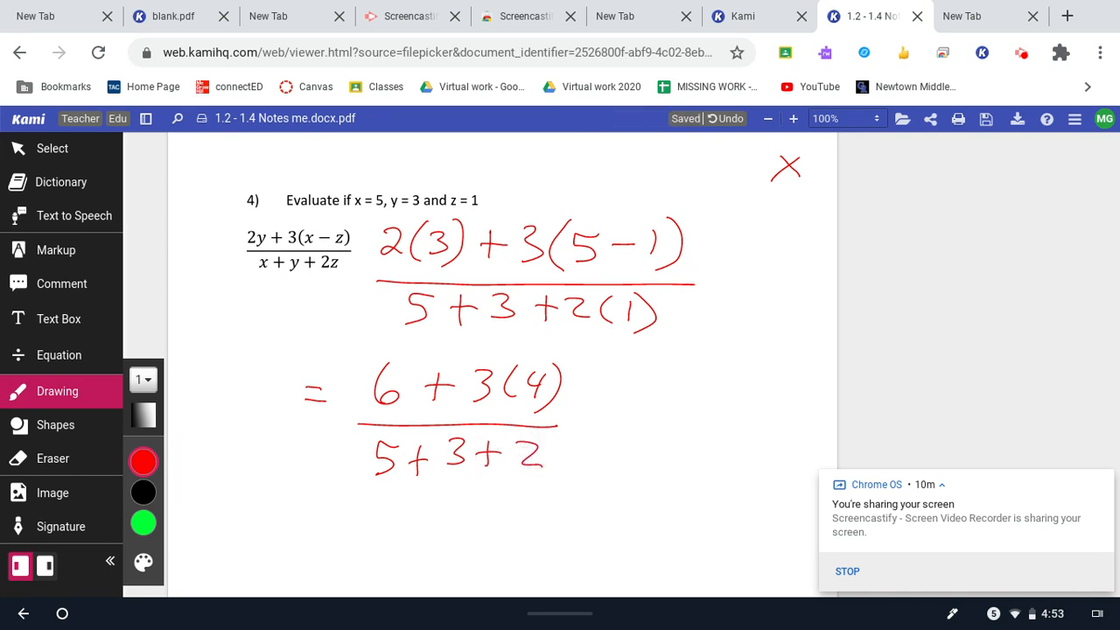
Write = 6 + 12 as the next numerator after the corrected fraction
drag(577, 420, 638, 388)
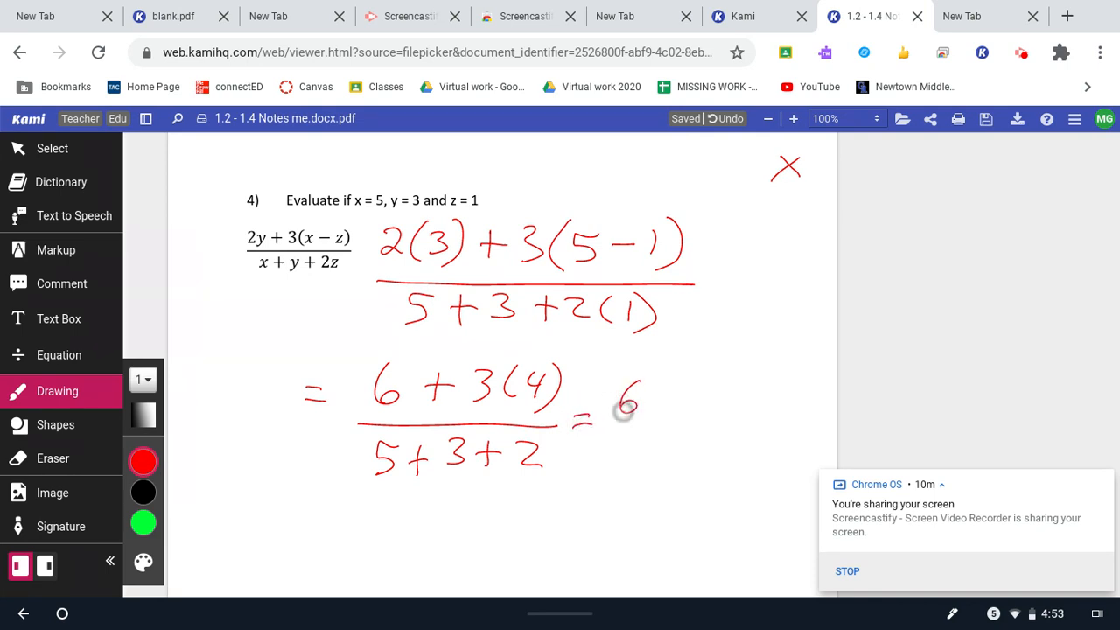
drag(613, 403, 709, 428)
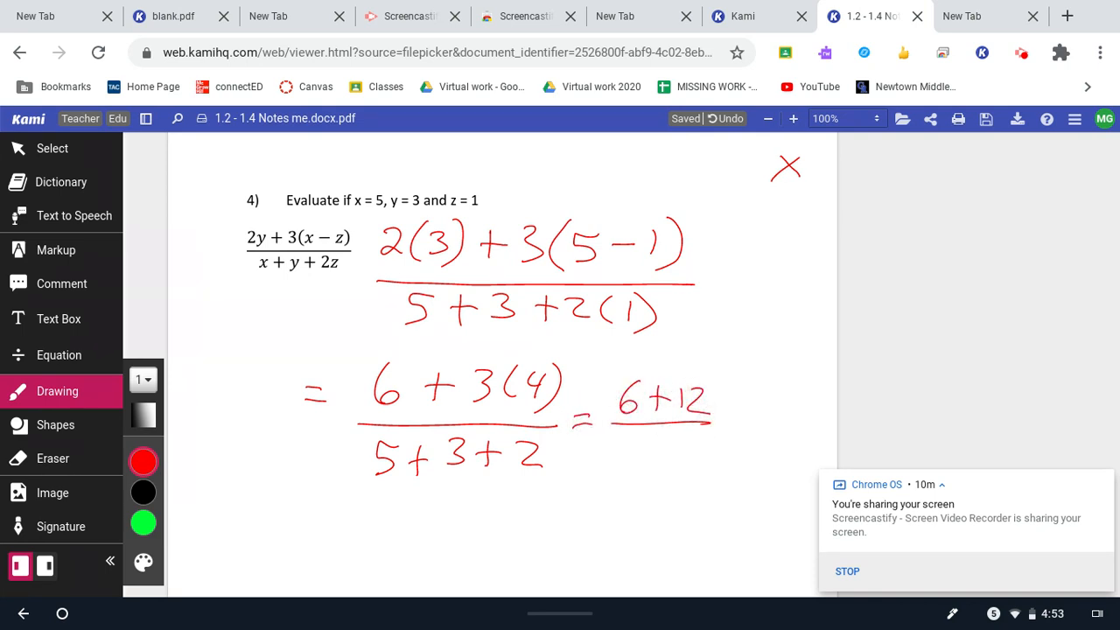